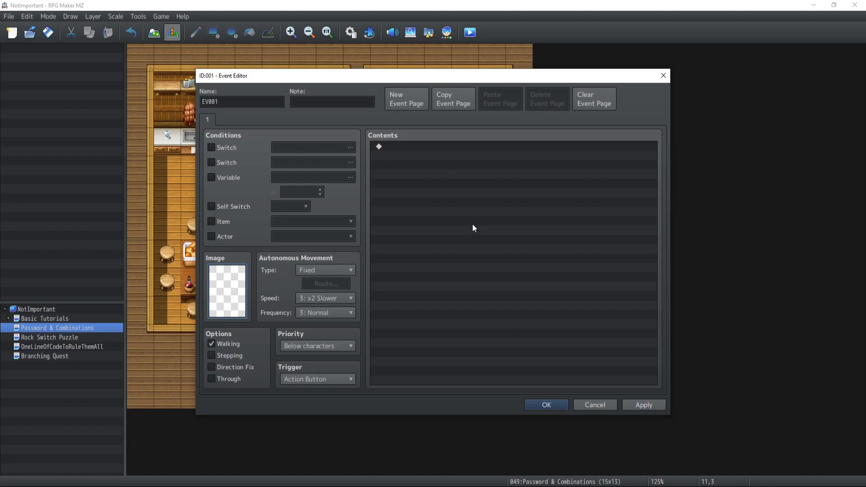
mouse_move(235, 289)
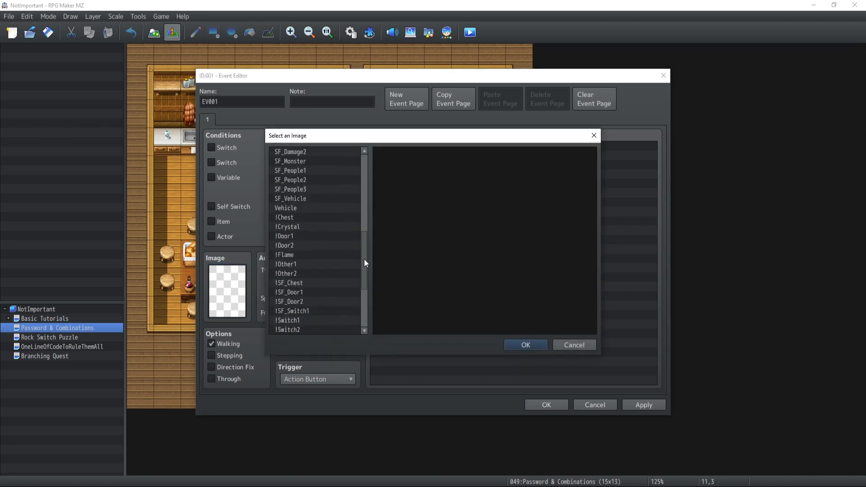
Give EV001 a grey chest sprite from the !SF_Chest sheet.
scroll("down", 3)
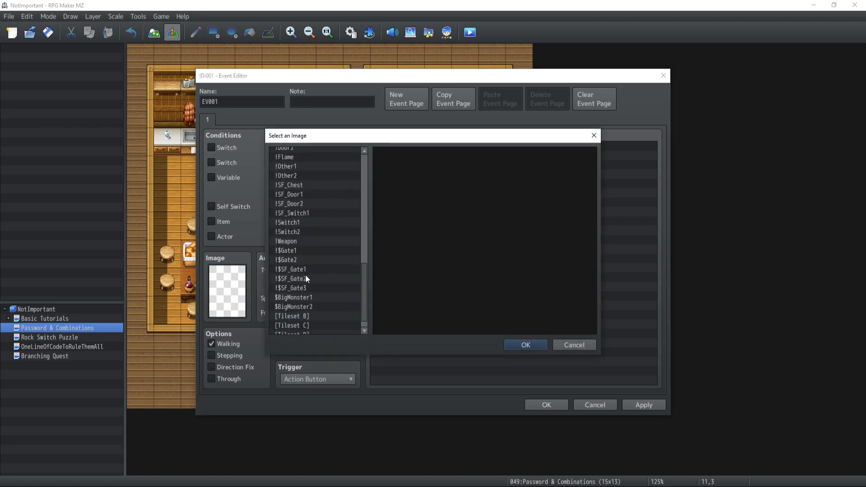
scroll("down", 3)
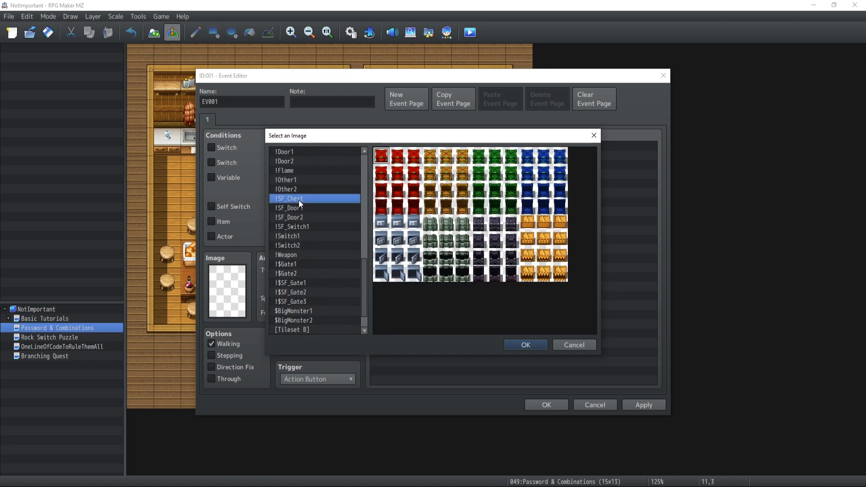
left_click(397, 223)
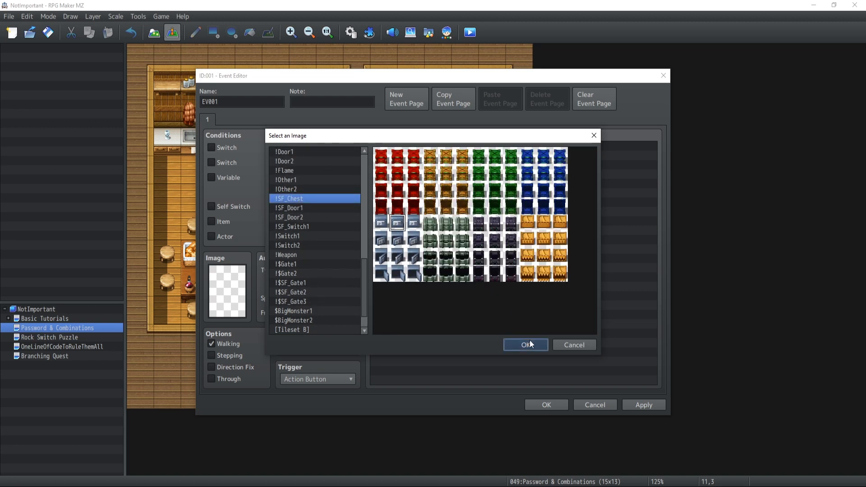
left_click(524, 344)
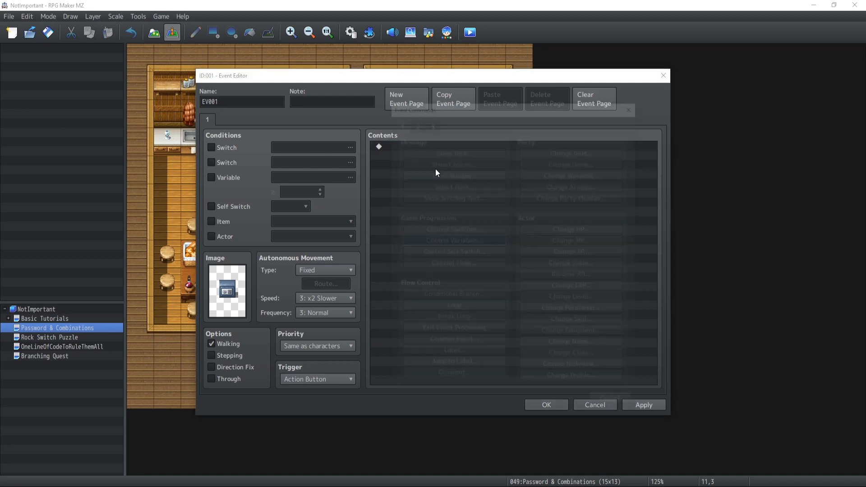
Rename variable 0045 to chestCombination and 0044 to combinationAttempt.
left_click(452, 240)
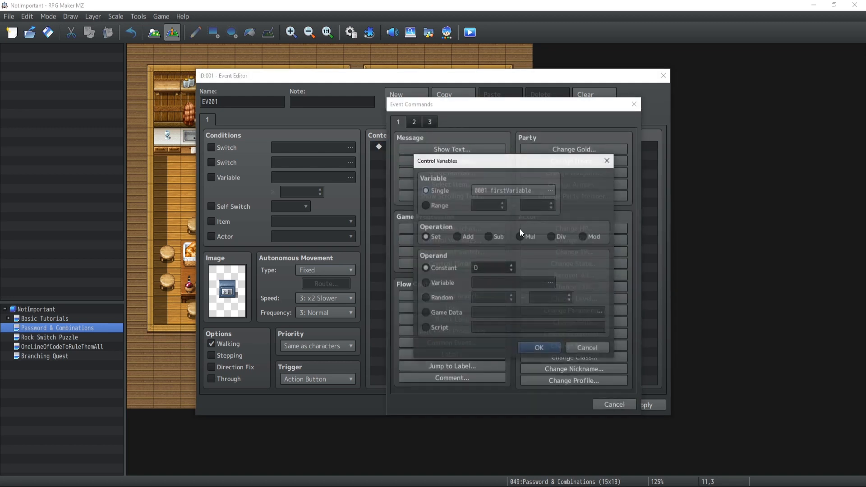
left_click(549, 190)
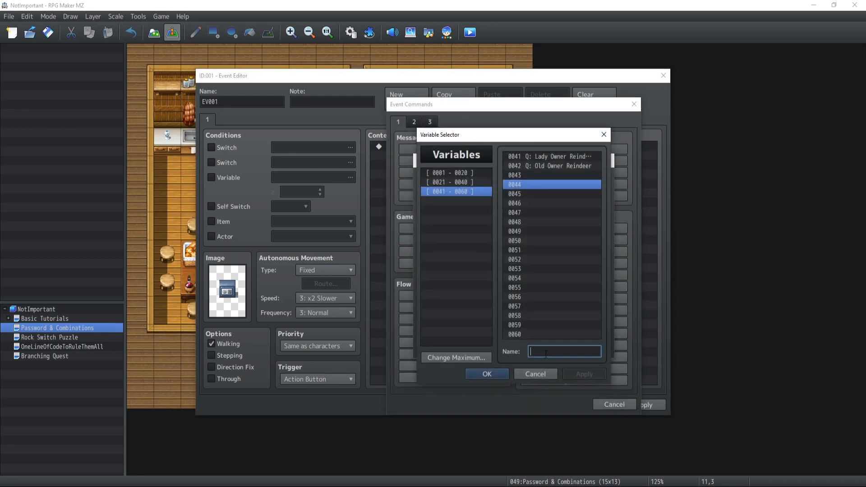
type("Cp,")
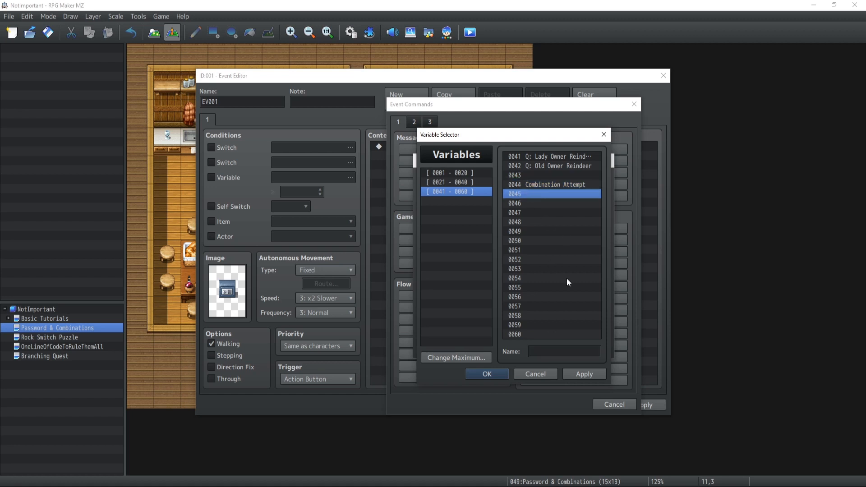
type("ches")
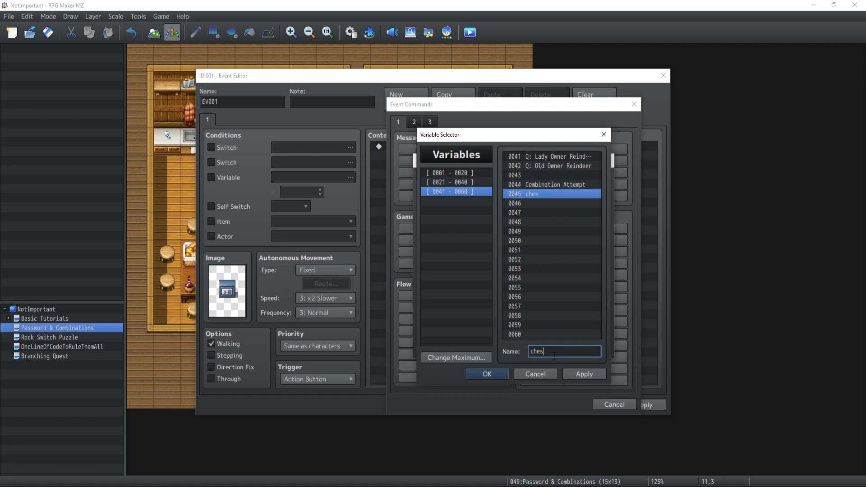
type("tCombination")
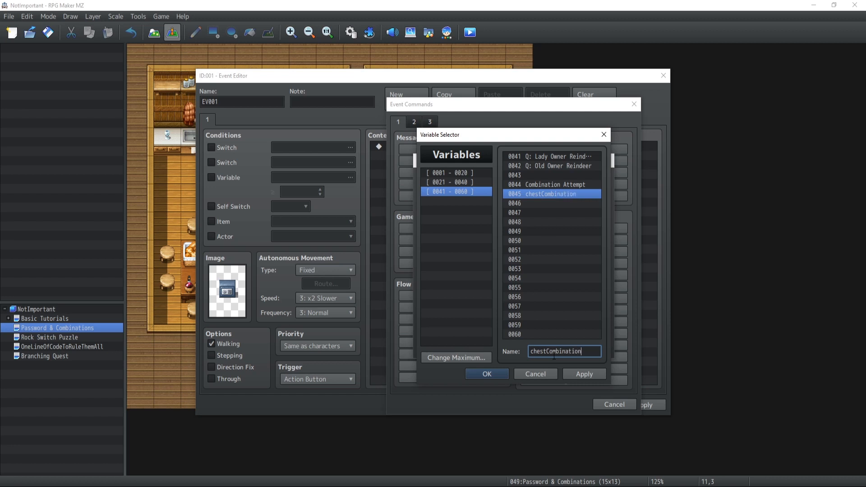
left_click(551, 185)
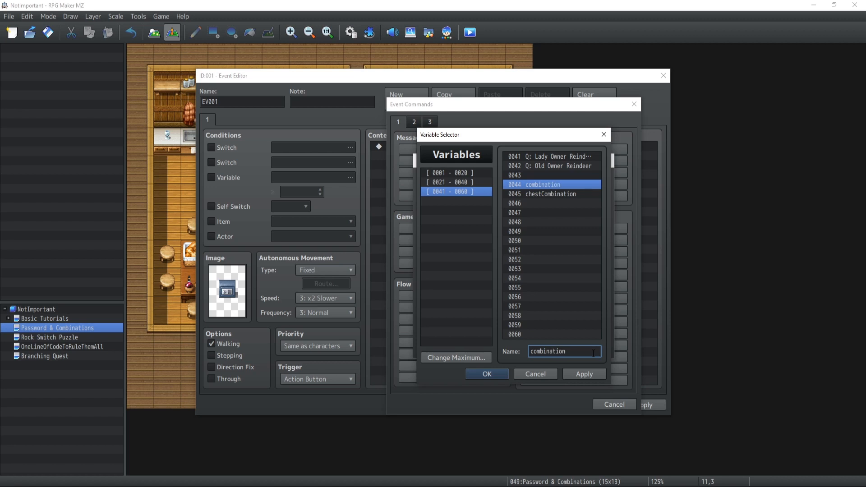
type("Attempt")
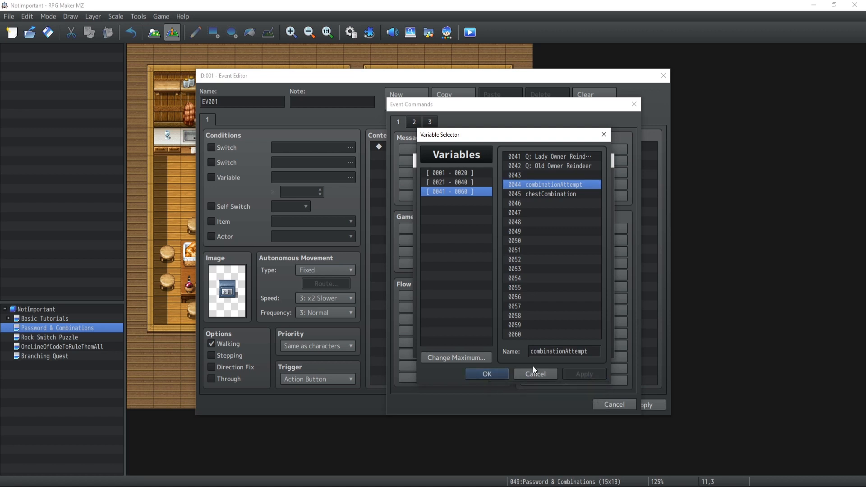
left_click(534, 374)
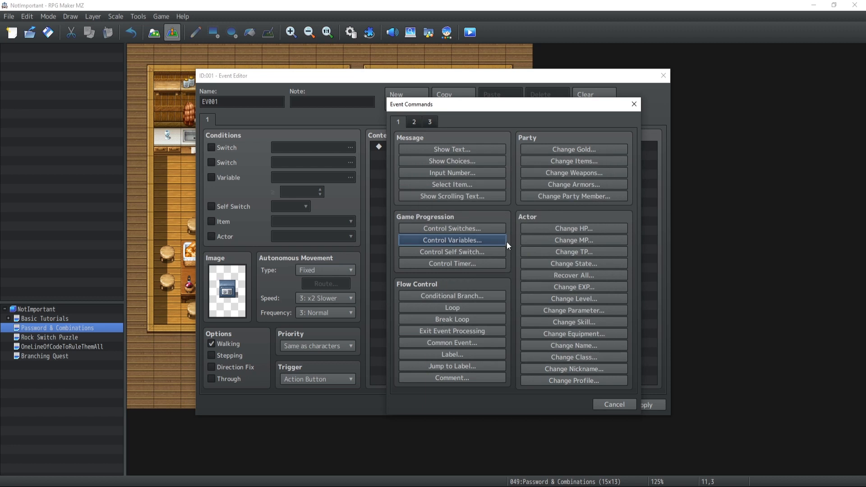
mouse_move(469, 205)
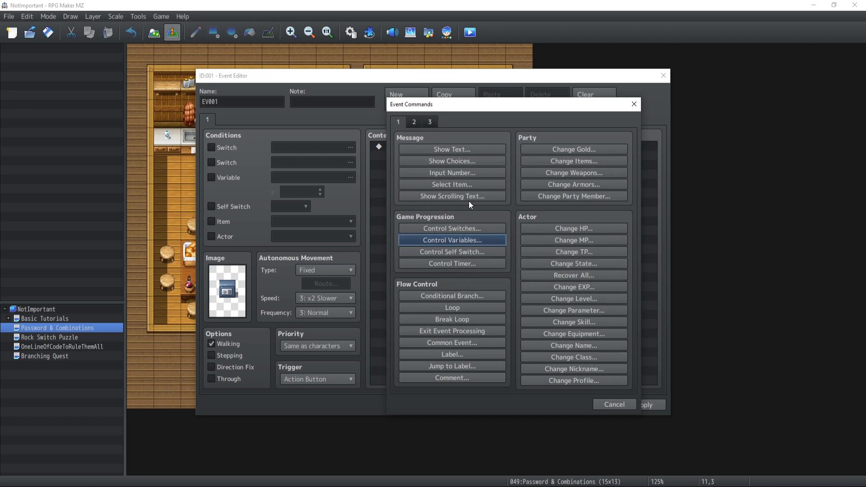
mouse_move(451, 173)
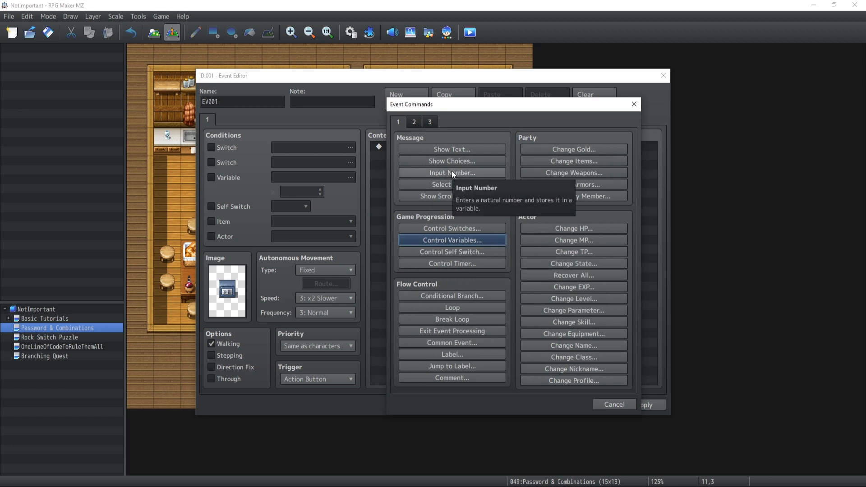
Add an Input Number storing into 0044 combinationAttempt with more digits.
left_click(451, 173)
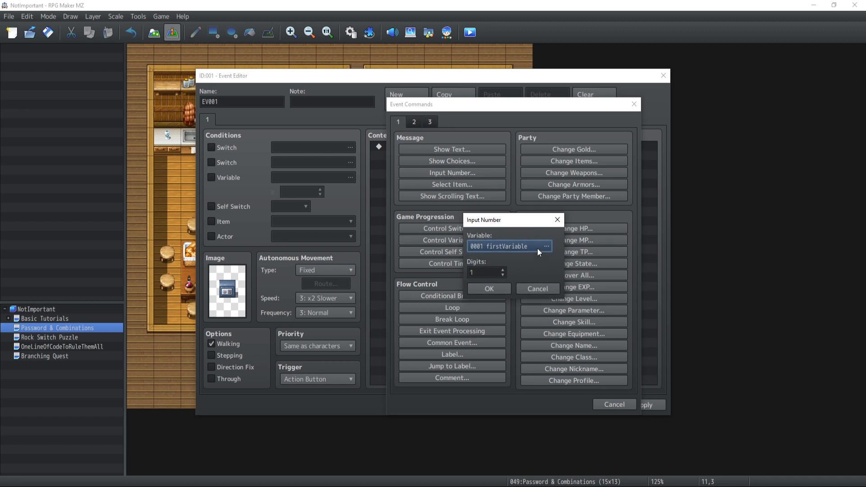
left_click(546, 245)
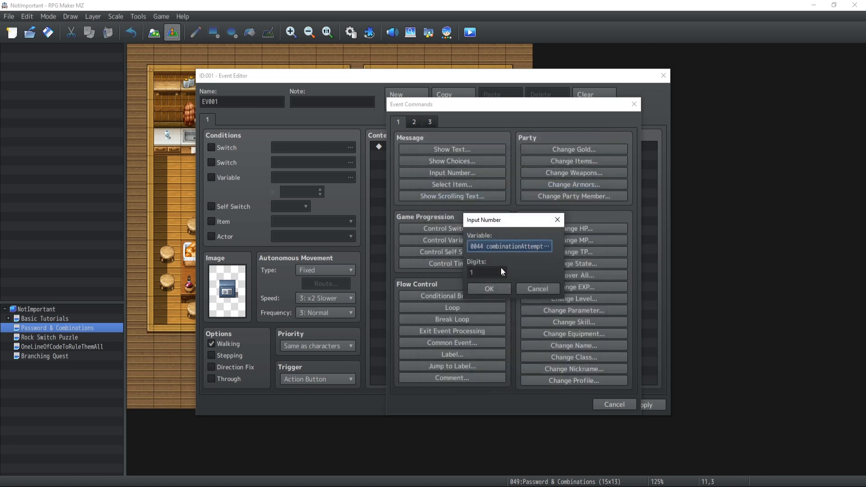
left_click(485, 271)
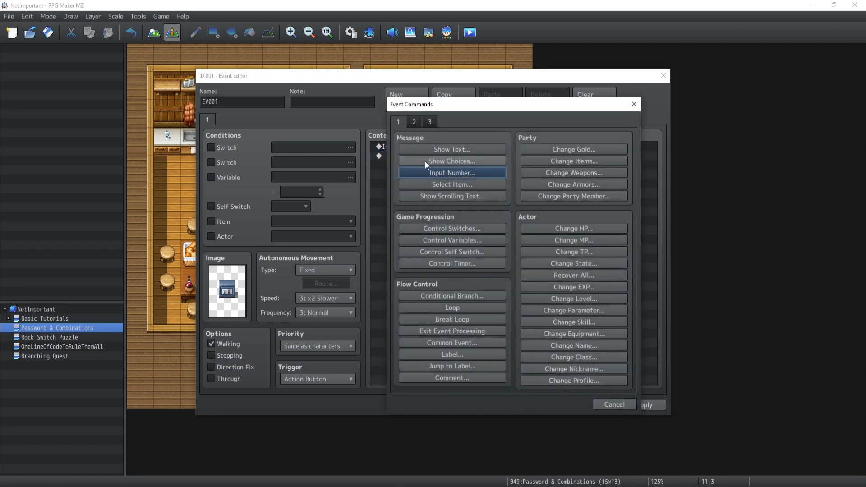
Branch when combinationAttempt equals chestCombination and start filling the branch.
left_click(451, 295)
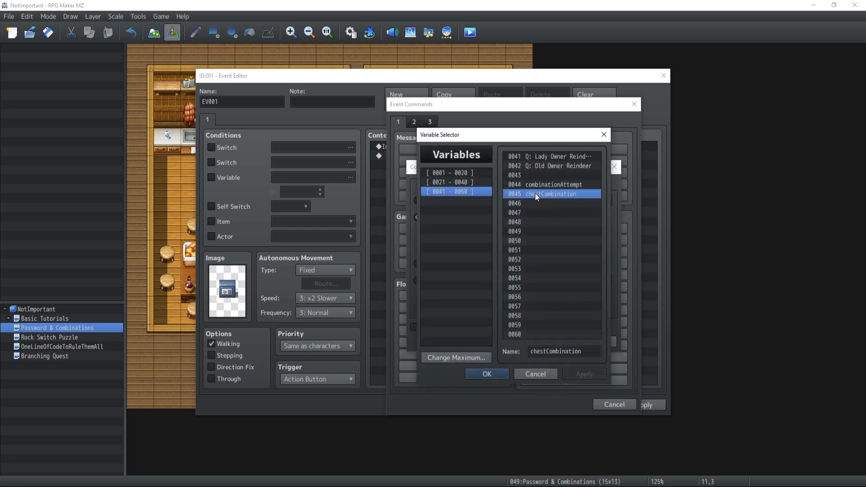
left_click(486, 374)
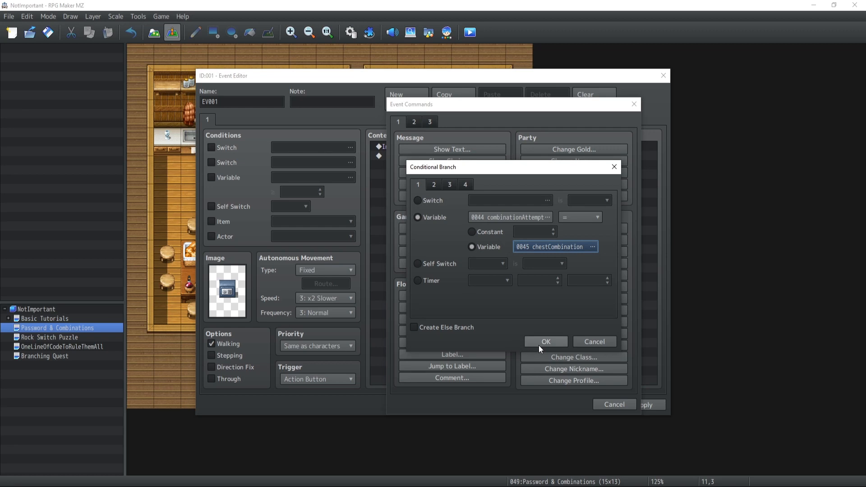
left_click(544, 342)
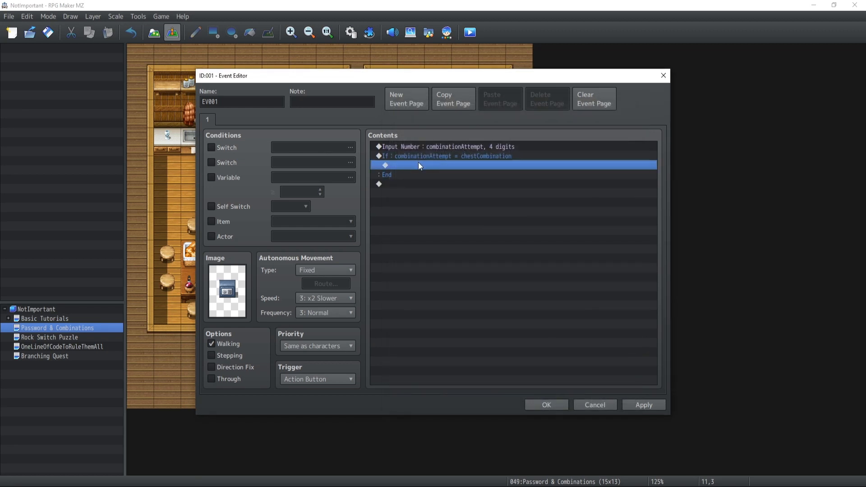
double_click(420, 166)
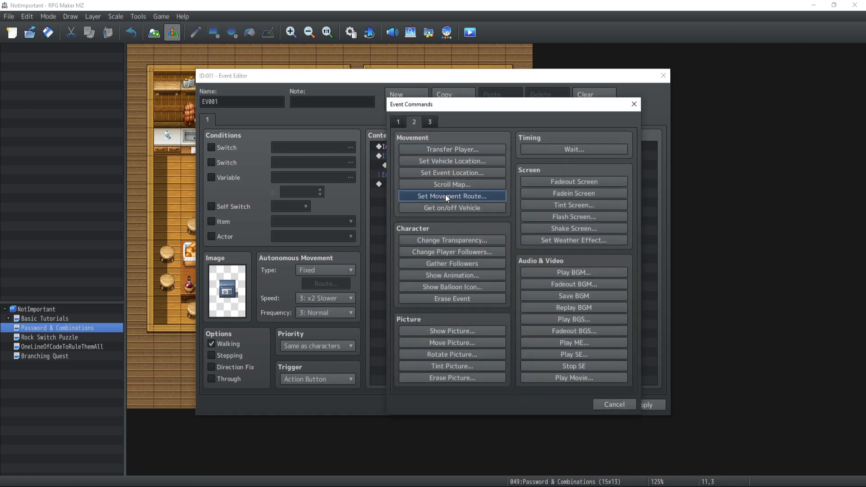
Build a movement route for this event: turn left, turn right, wait.
left_click(452, 196)
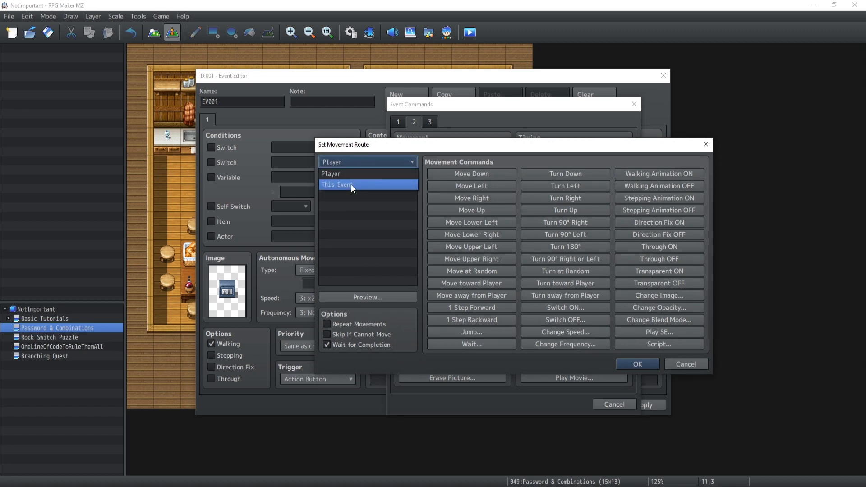
left_click(338, 184)
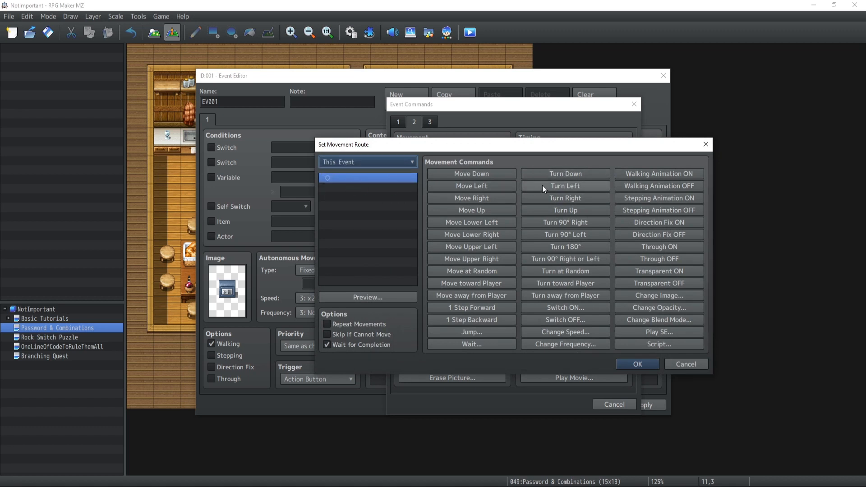
left_click(564, 185)
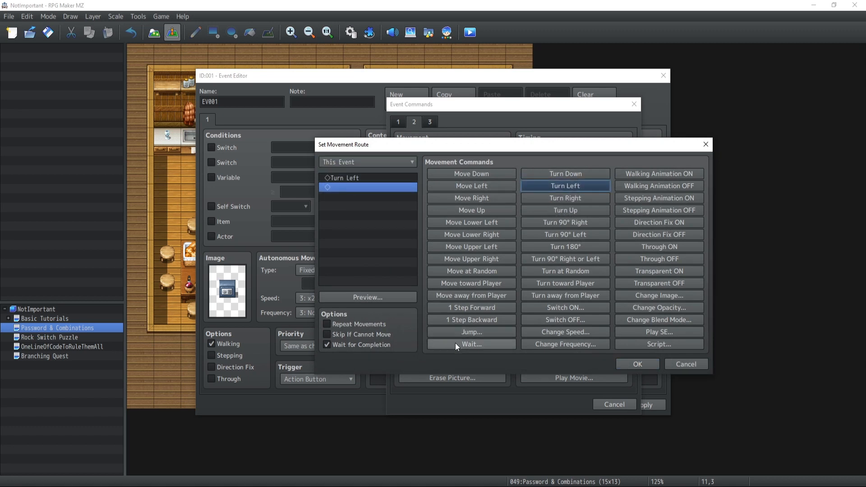
left_click(564, 197)
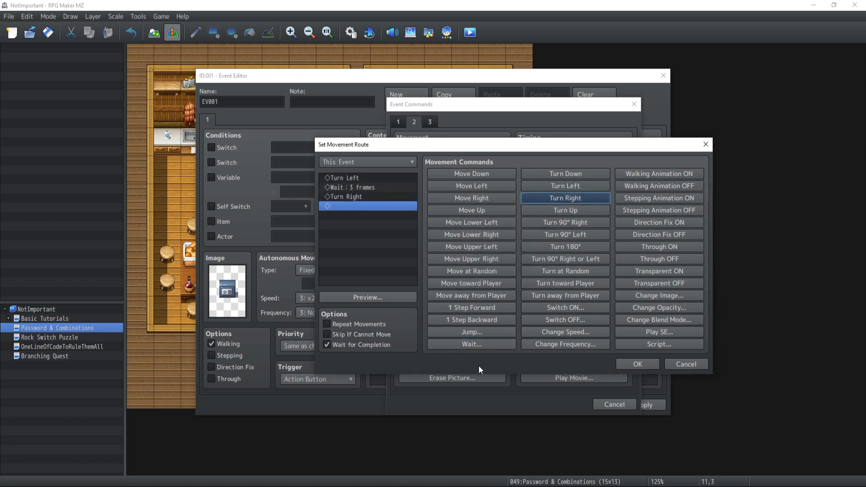
left_click(564, 210)
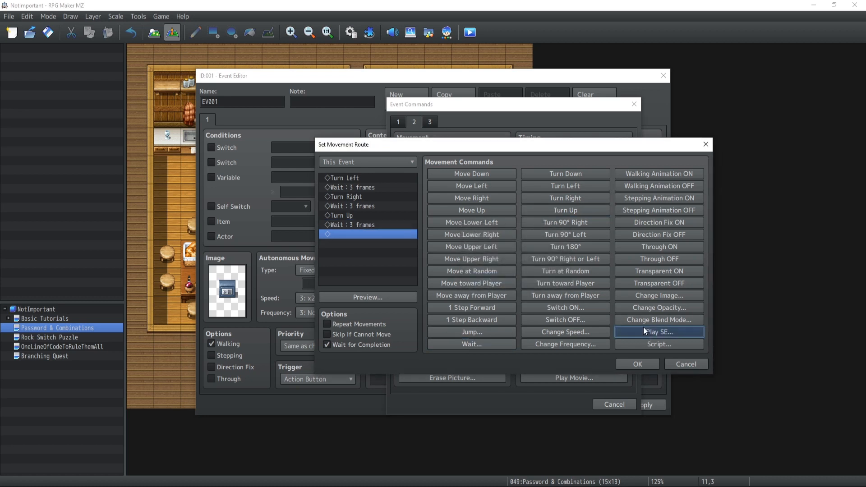
left_click(657, 332)
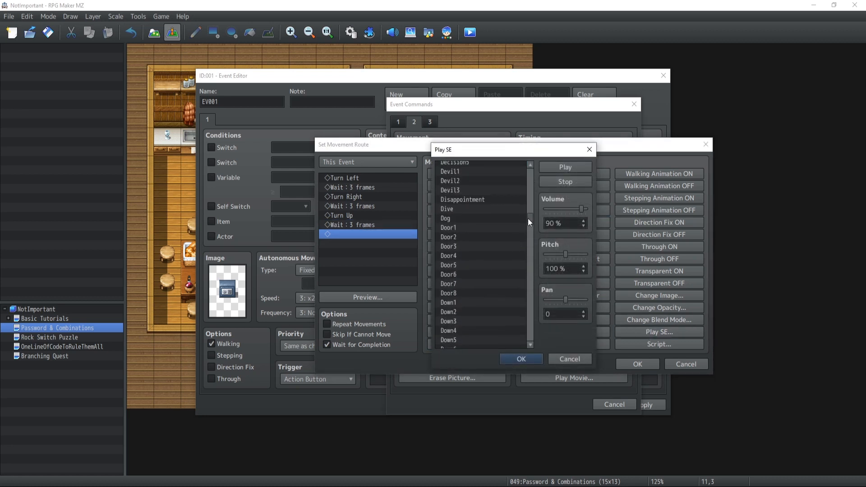
Add the Door1 sound at 35% volume to the chest's route.
left_click(448, 227)
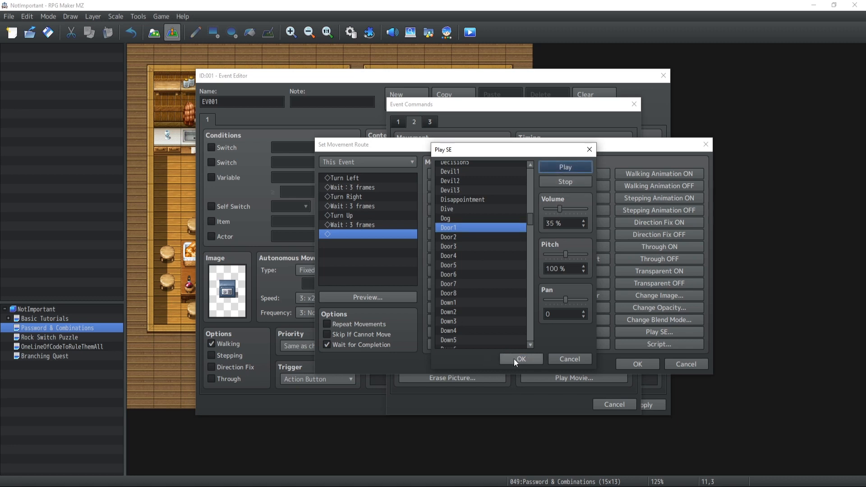
left_click(520, 358)
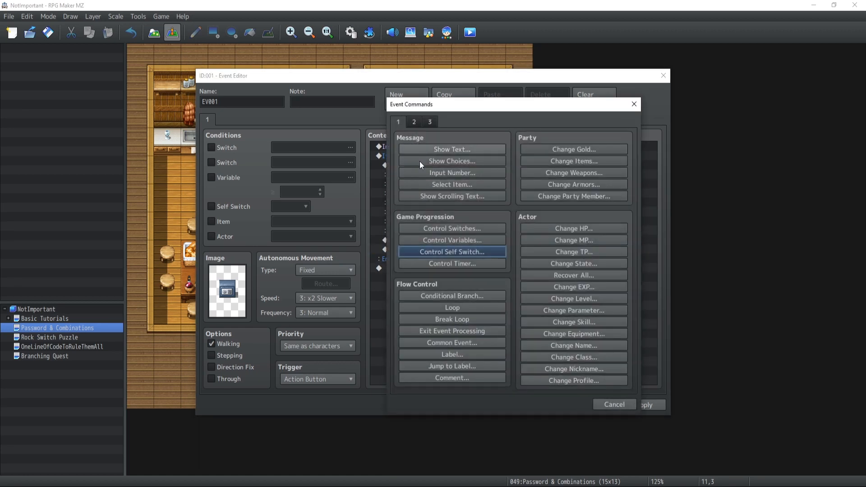
Show 'You Found 1 000 000 Gold!' and add 1000000 gold.
left_click(451, 149)
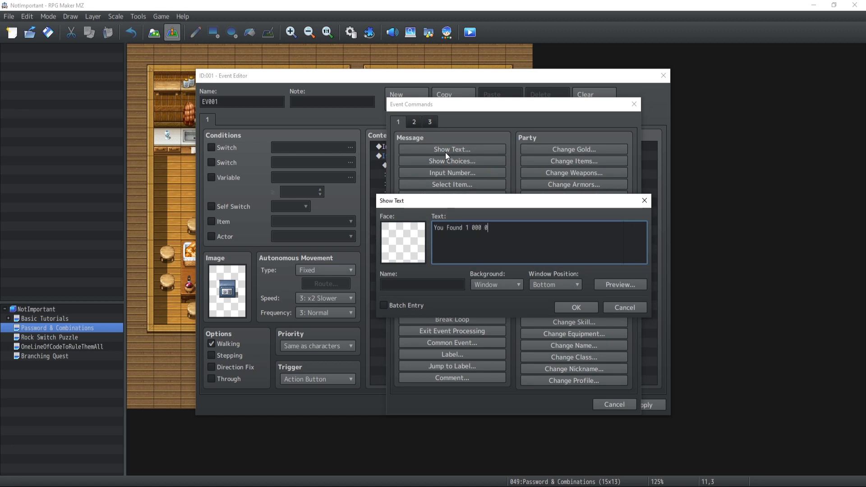
type("00 Go")
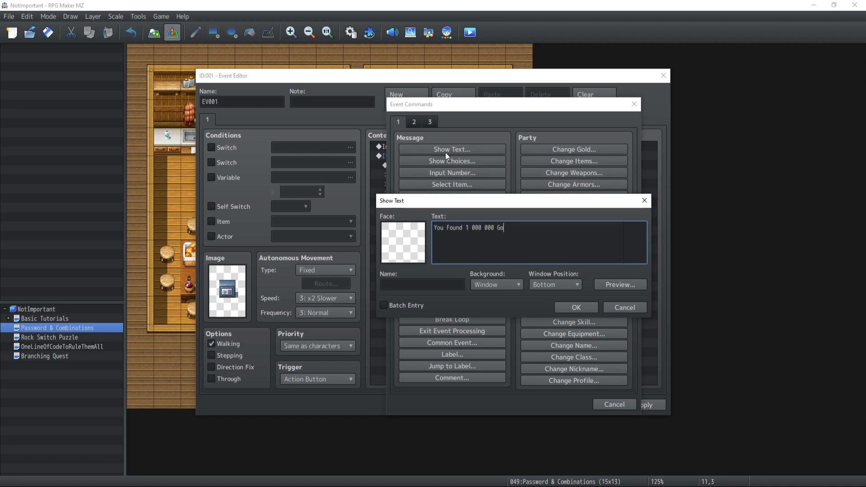
left_click(575, 308)
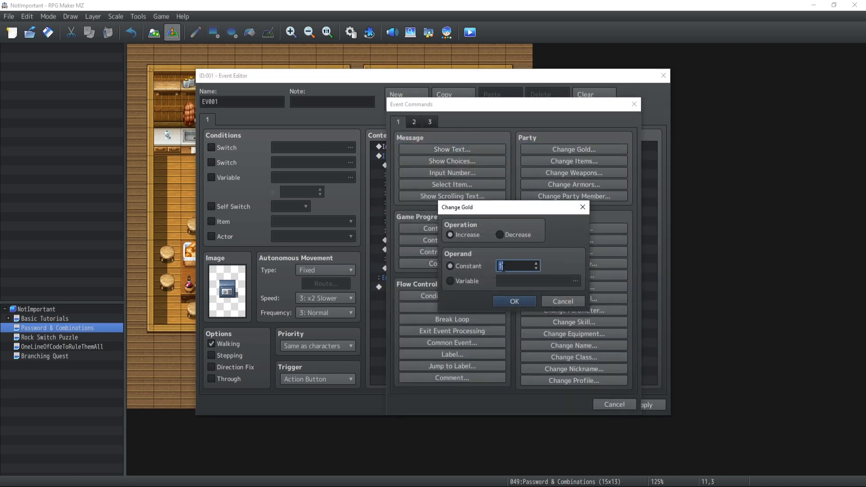
type("1000000")
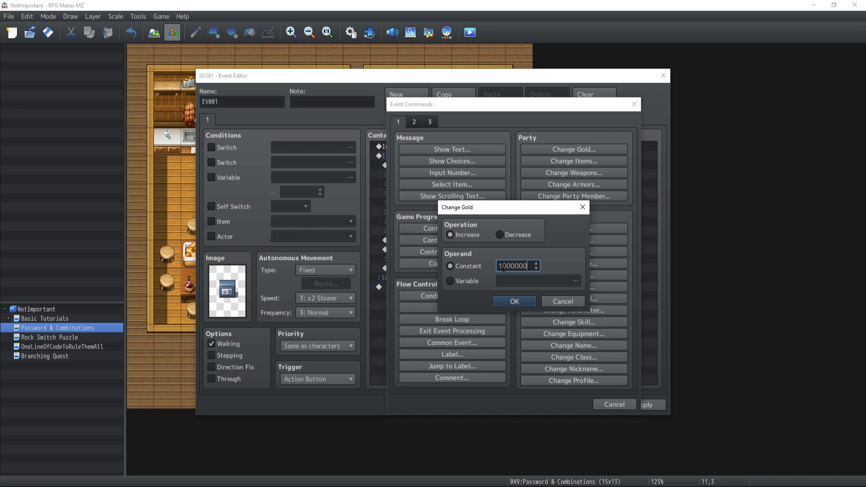
left_click(513, 301)
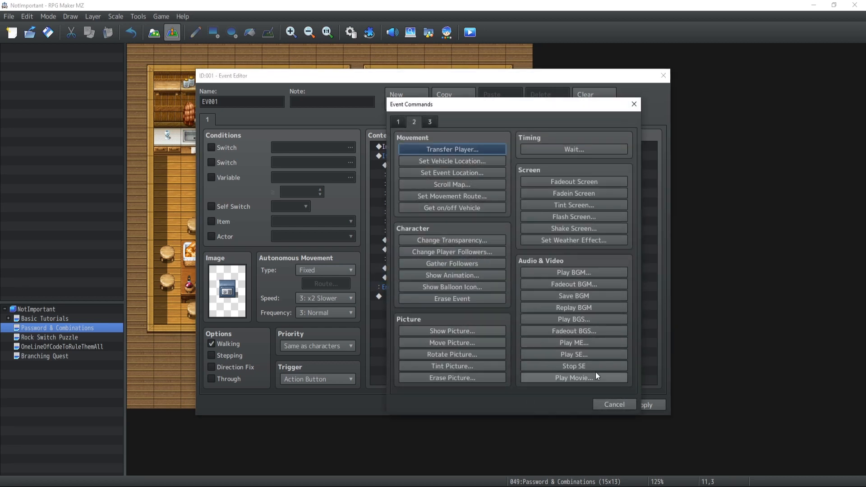
Play the Shop1 and Shop2 sounds, then show Actor1 saying 'Cashing baby!!'.
left_click(573, 354)
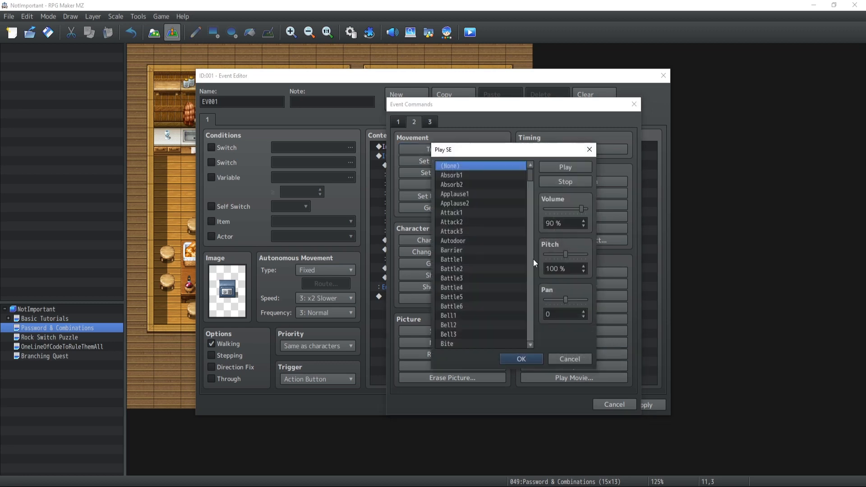
left_click(520, 359)
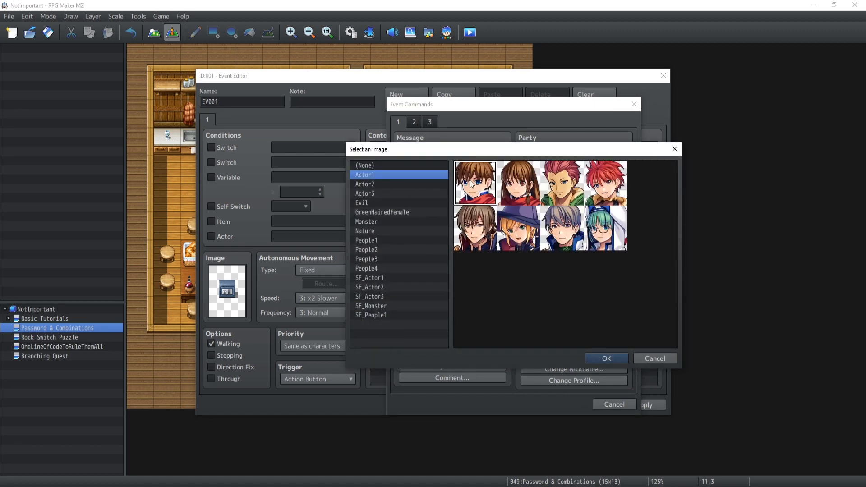
left_click(606, 358)
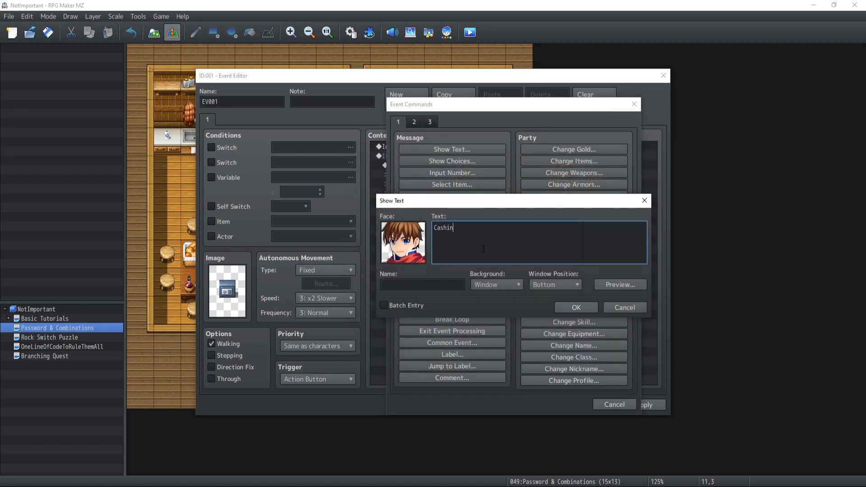
type("g baby")
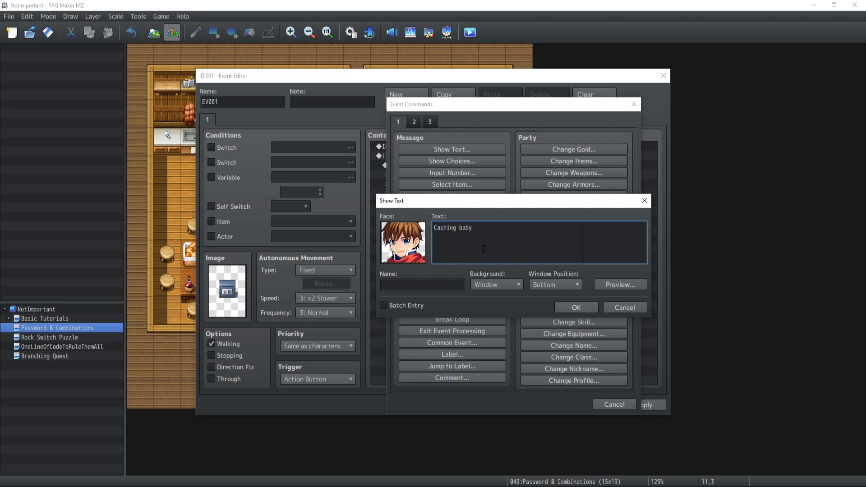
left_click(575, 307)
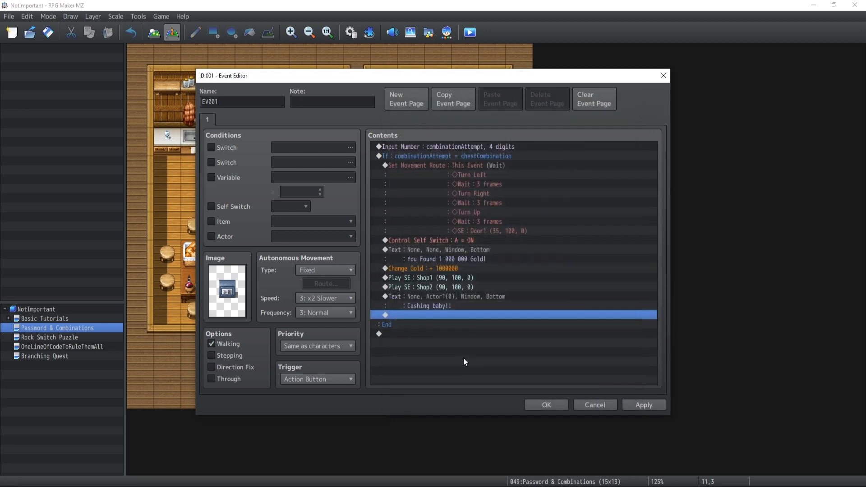
mouse_move(452, 99)
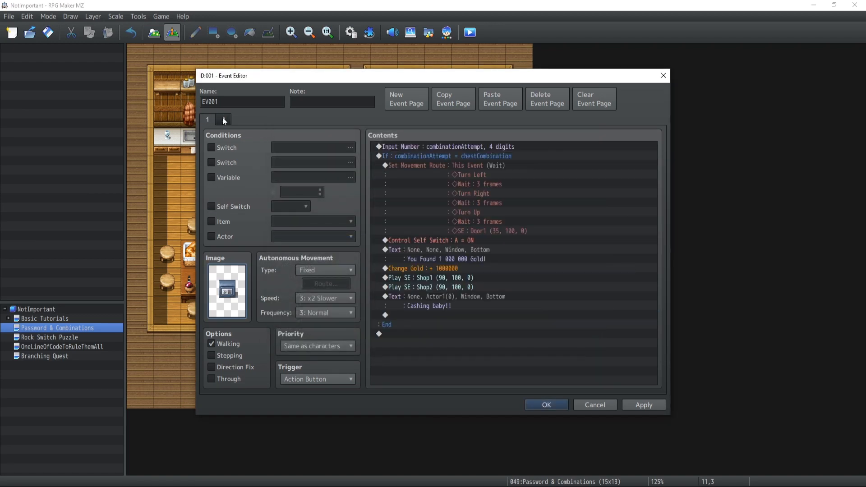
Close EV001's Event Editor with OK.
left_click(545, 404)
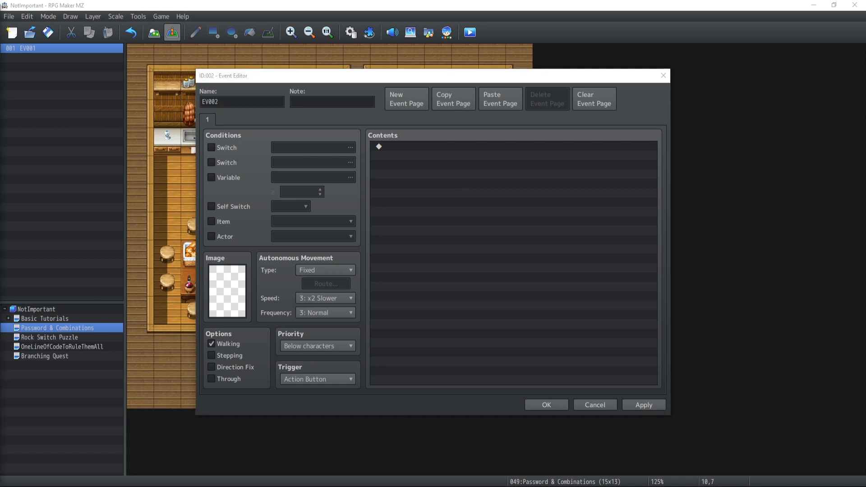
mouse_move(363, 194)
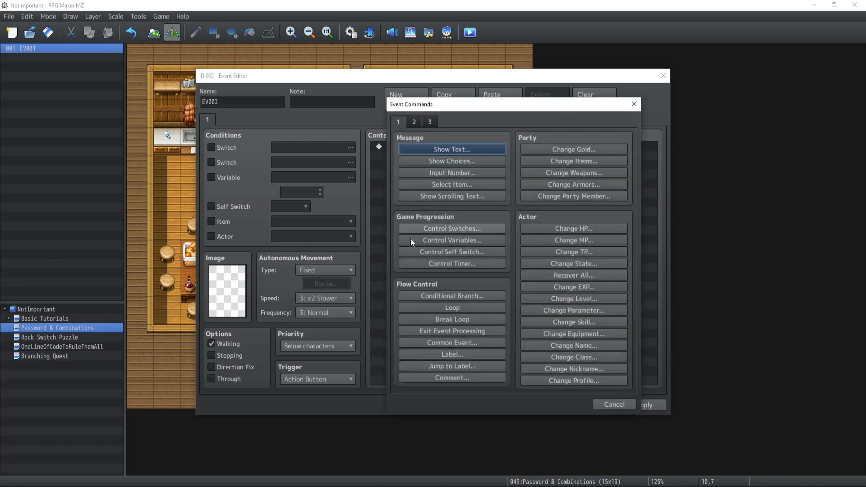
Set chestCombination to a random value from 0 to 9999.
left_click(451, 239)
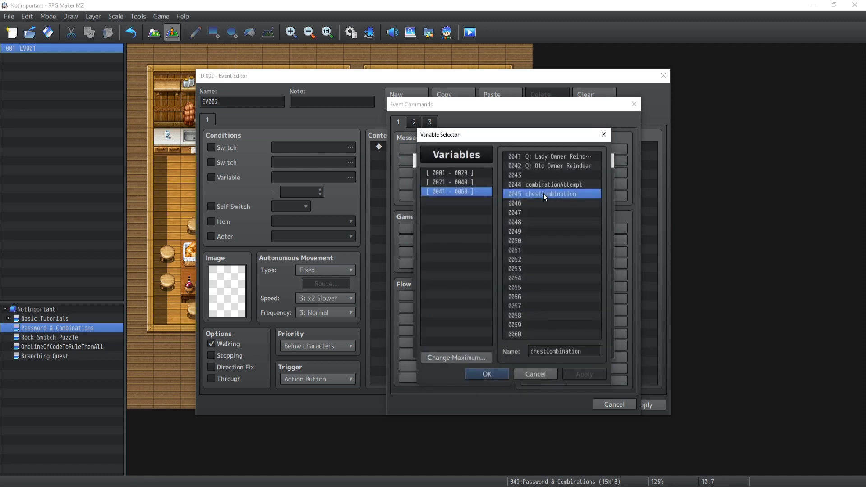
left_click(486, 374)
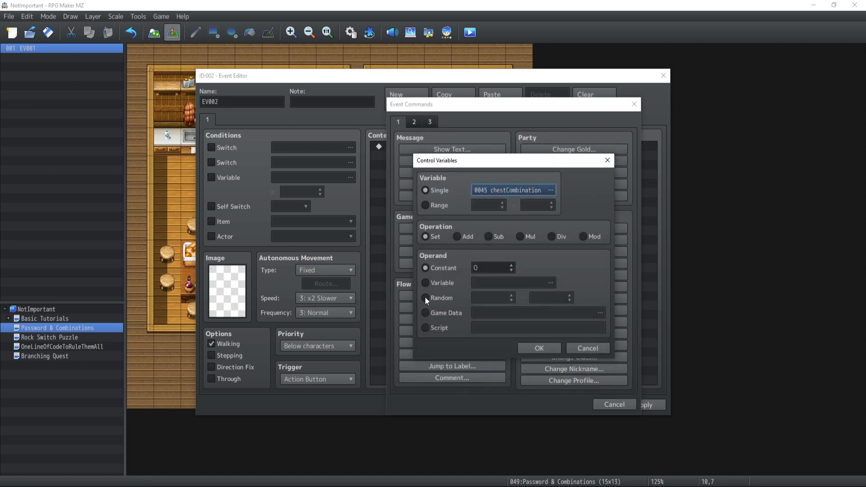
left_click(425, 298)
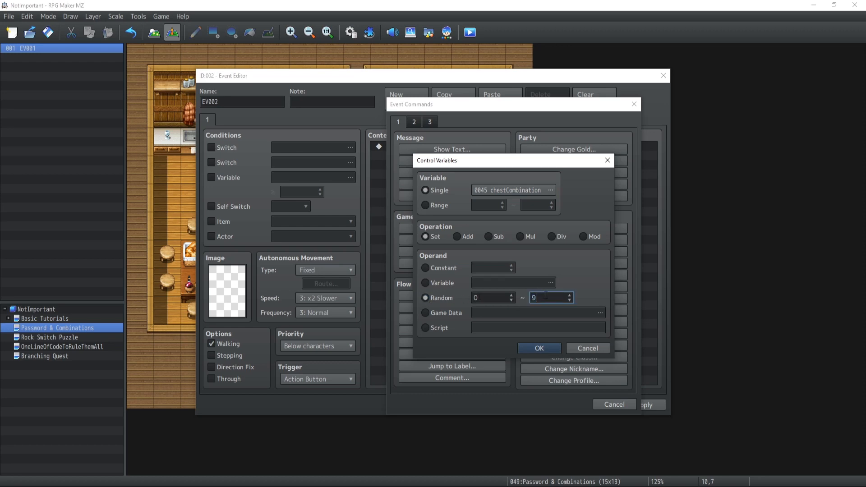
left_click(539, 348)
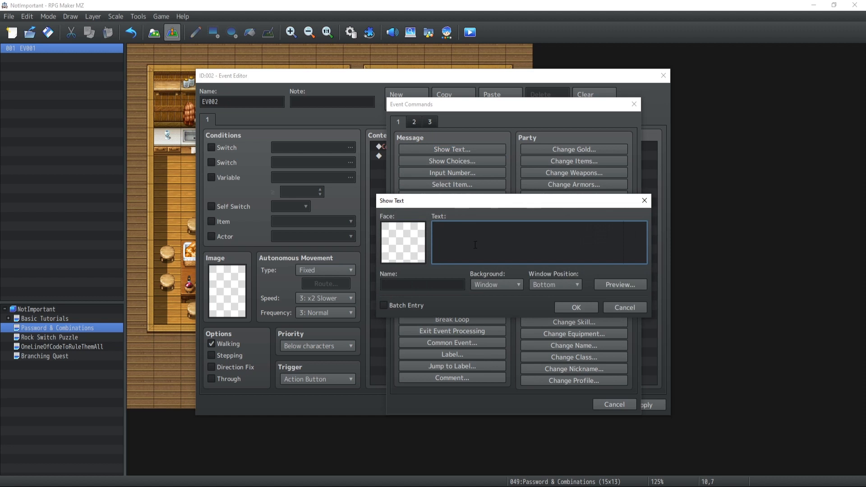
Show the message 'Chest Combination is : \V[7]'.
type("Chest")
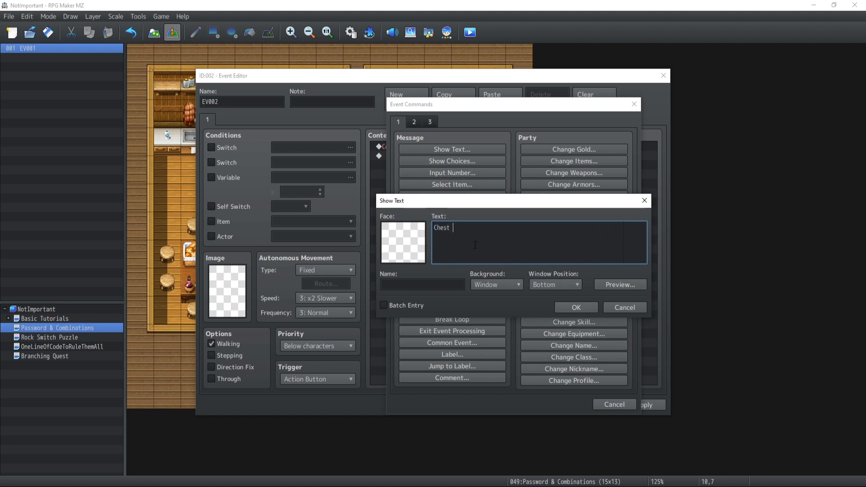
type("Combi")
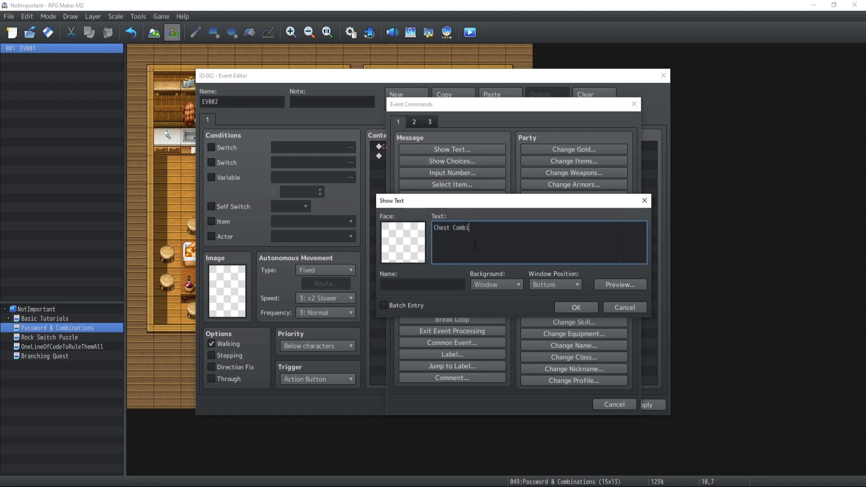
type("nation is")
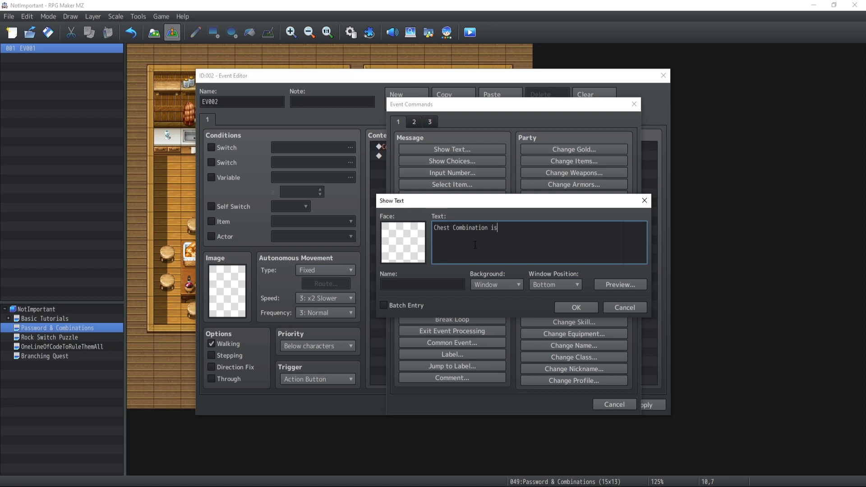
type(":")
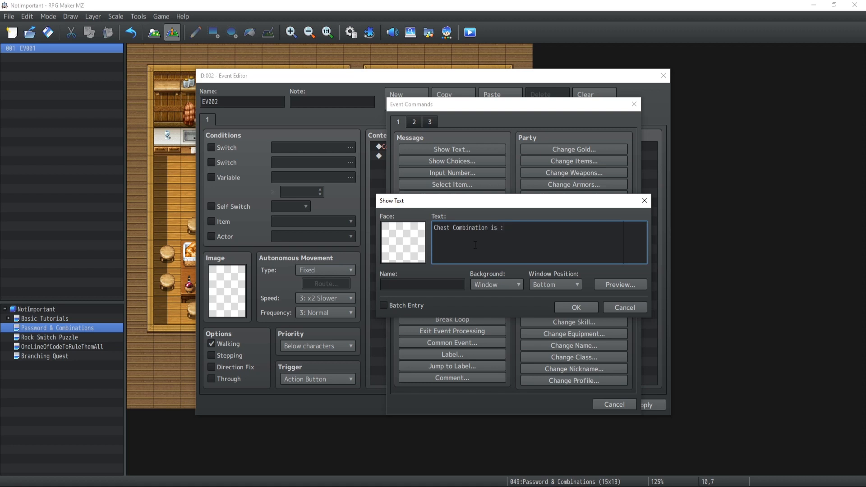
type("\\V[")
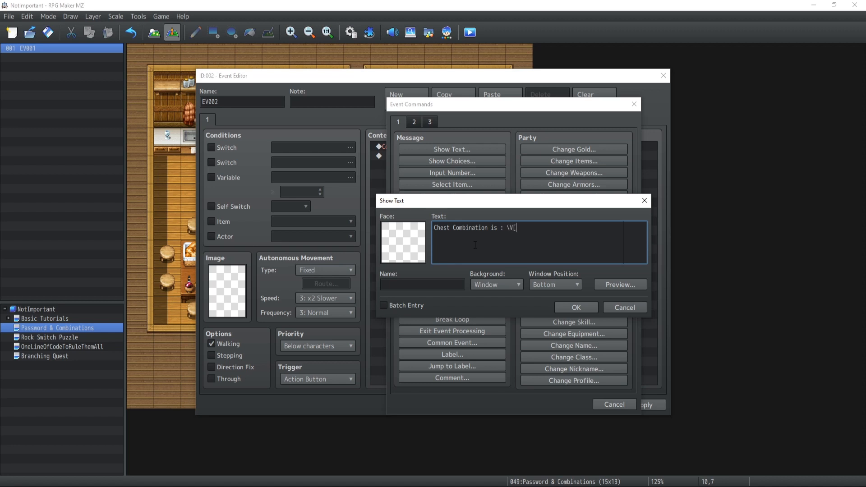
type("7]")
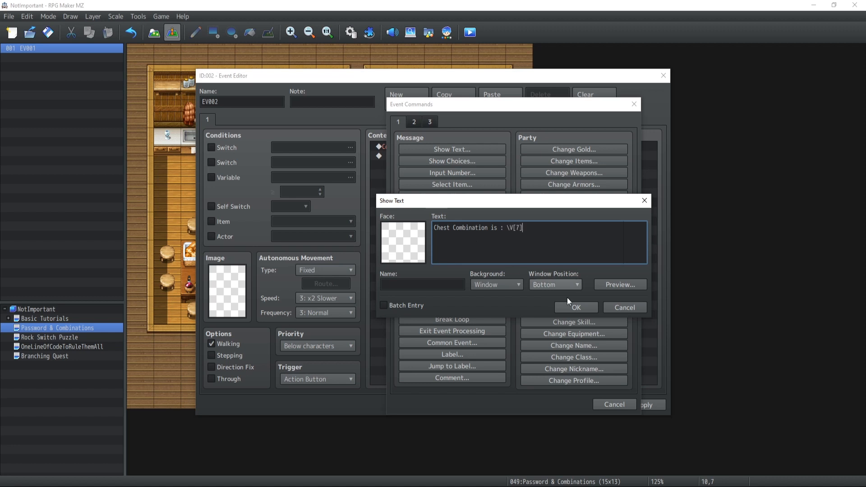
left_click(576, 307)
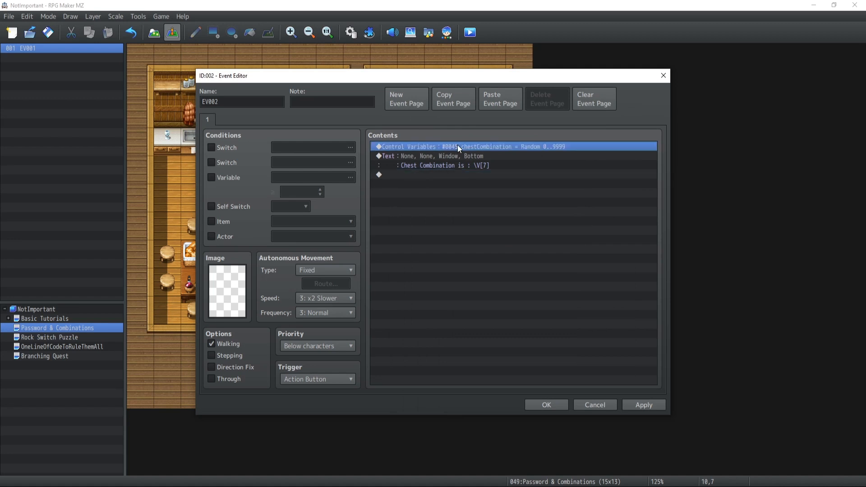
double_click(457, 147)
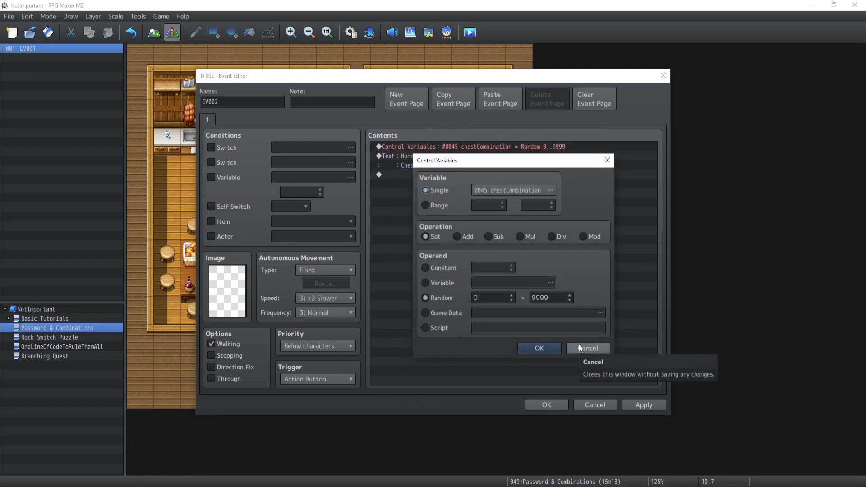
mouse_move(580, 349)
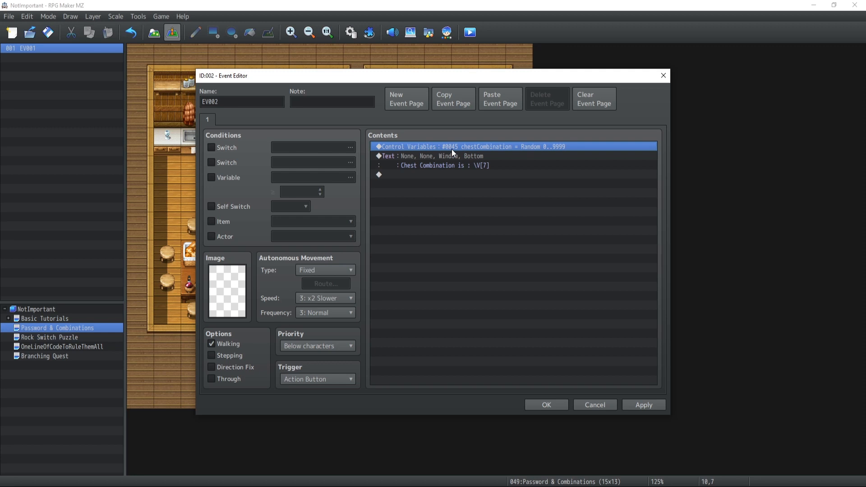
left_click(428, 160)
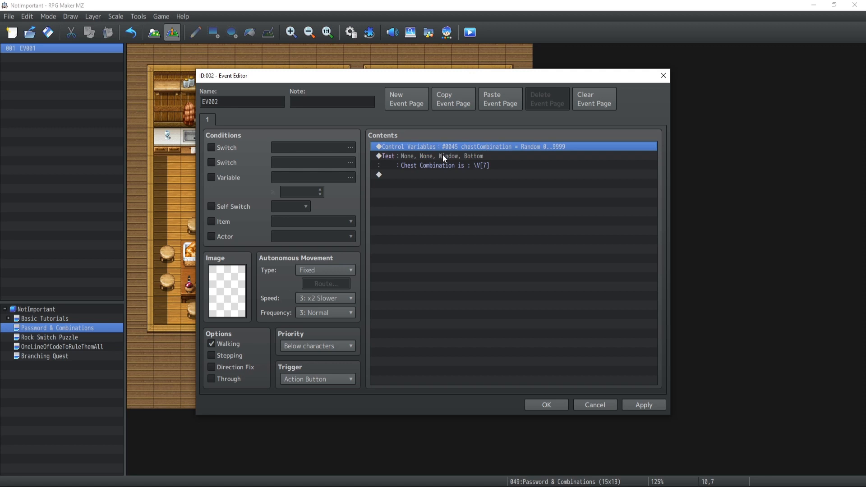
left_click(442, 160)
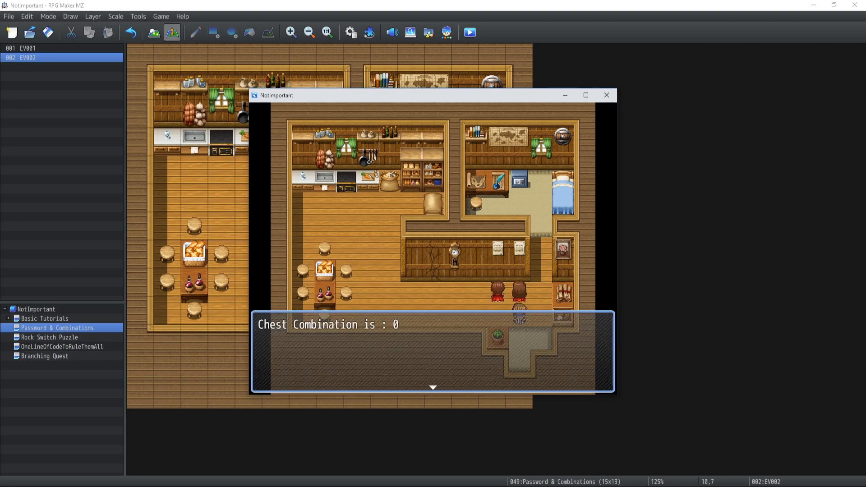
End the playtest and change EV002's message to 'Chest Combination is : \V[45]'.
left_click(606, 95)
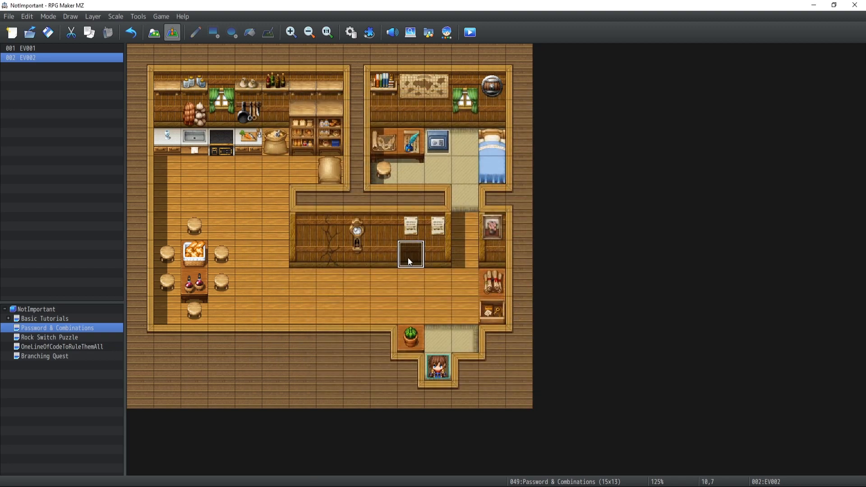
double_click(410, 254)
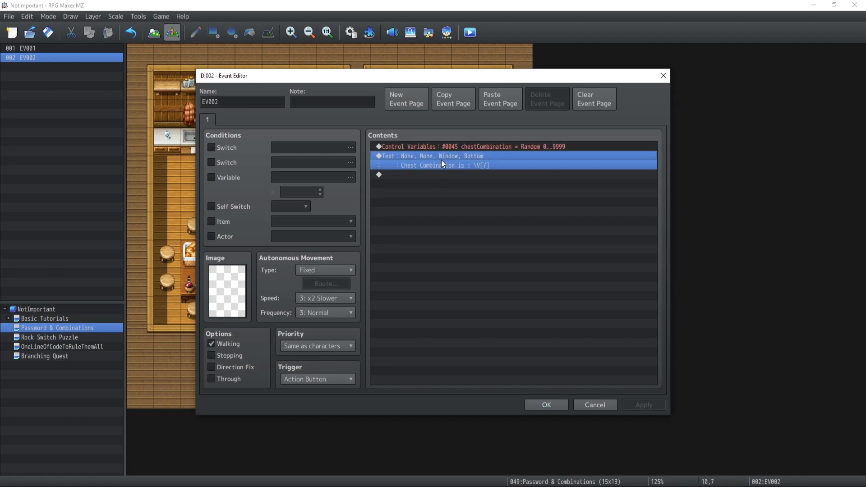
double_click(431, 161)
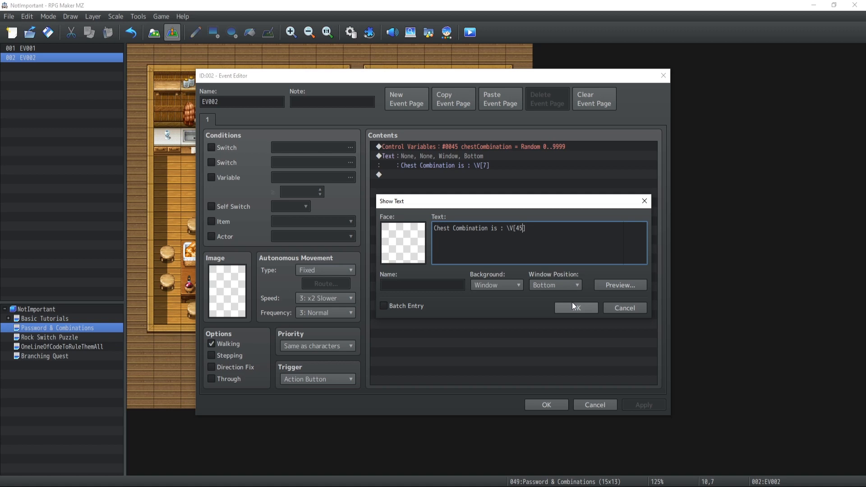
left_click(574, 308)
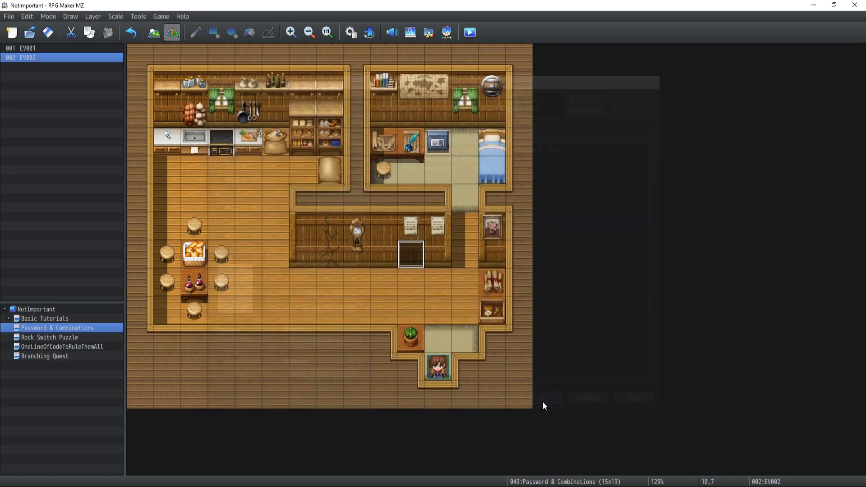
left_click(469, 32)
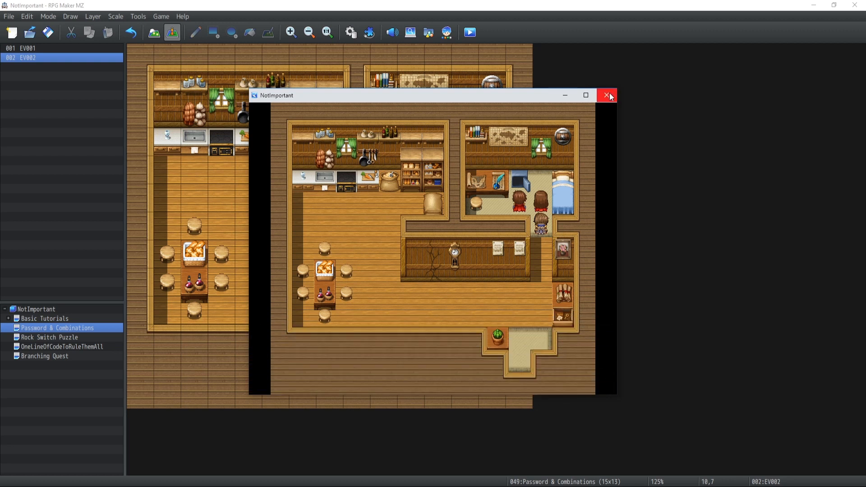
mouse_move(608, 95)
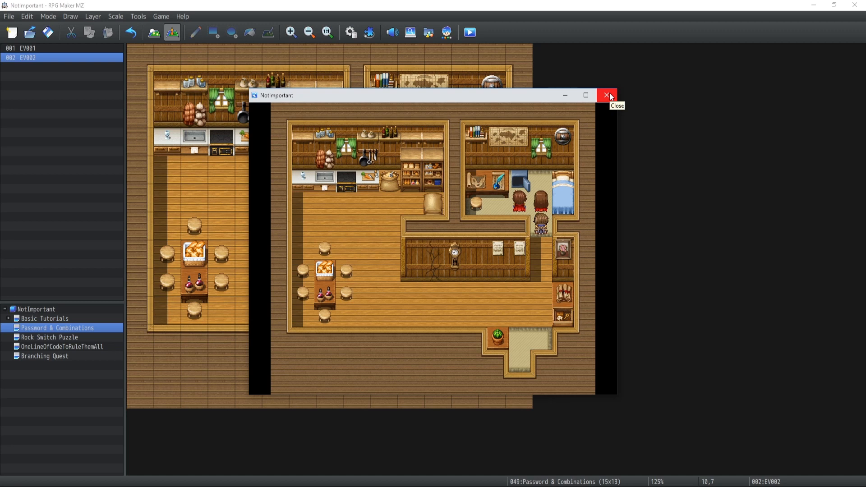
left_click(606, 96)
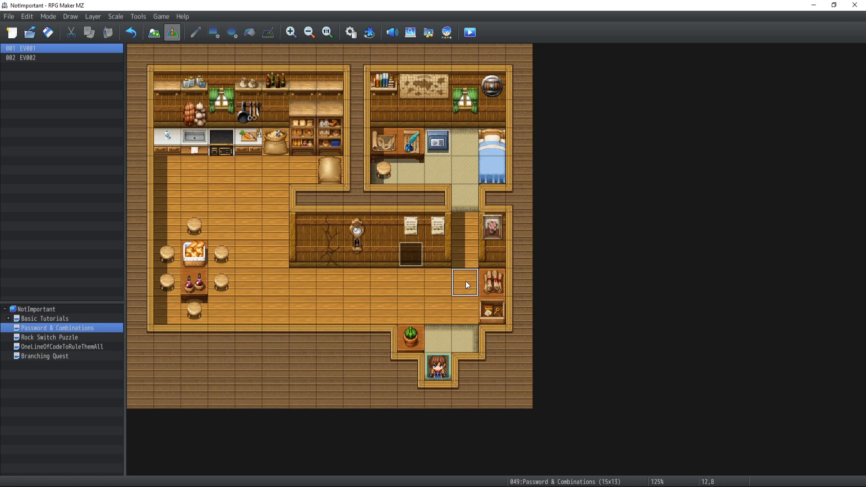
double_click(465, 284)
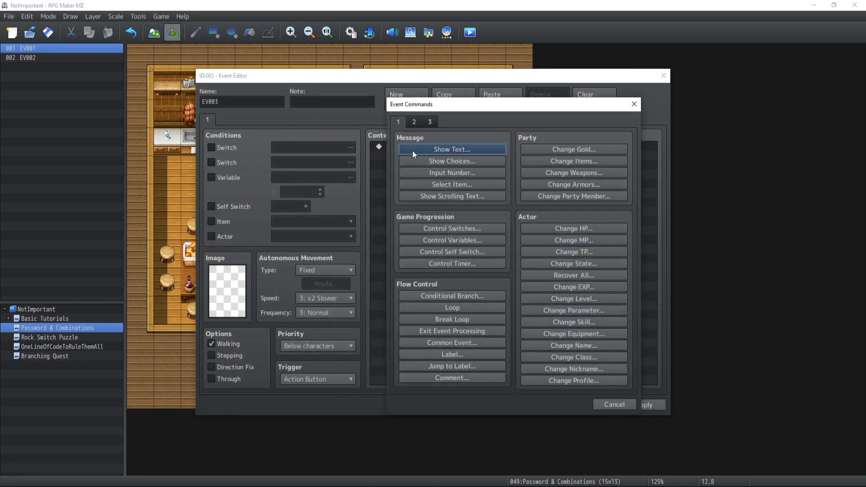
mouse_move(430, 187)
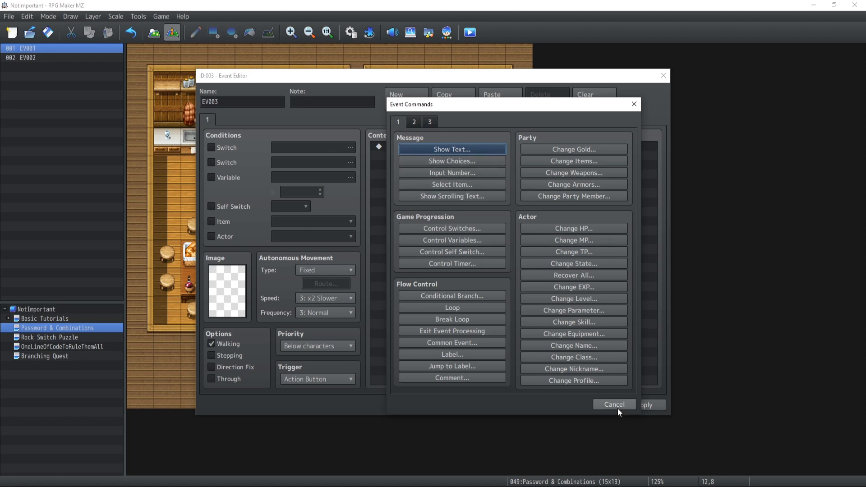
mouse_move(615, 404)
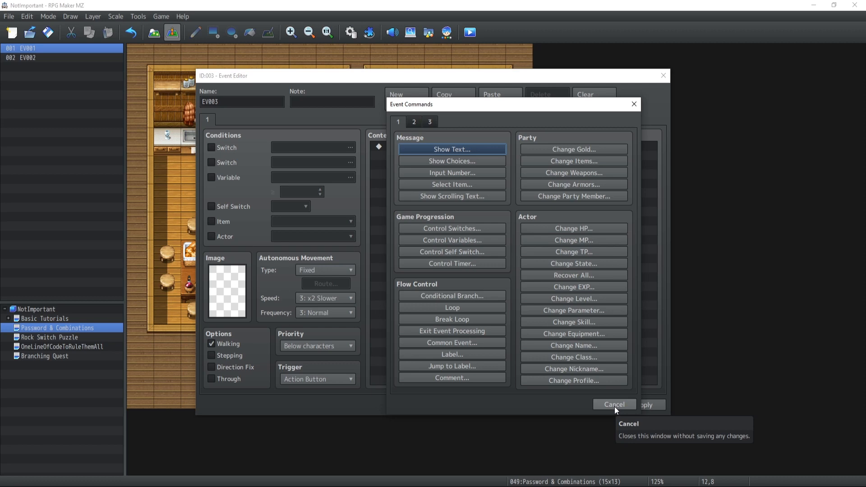
left_click(614, 404)
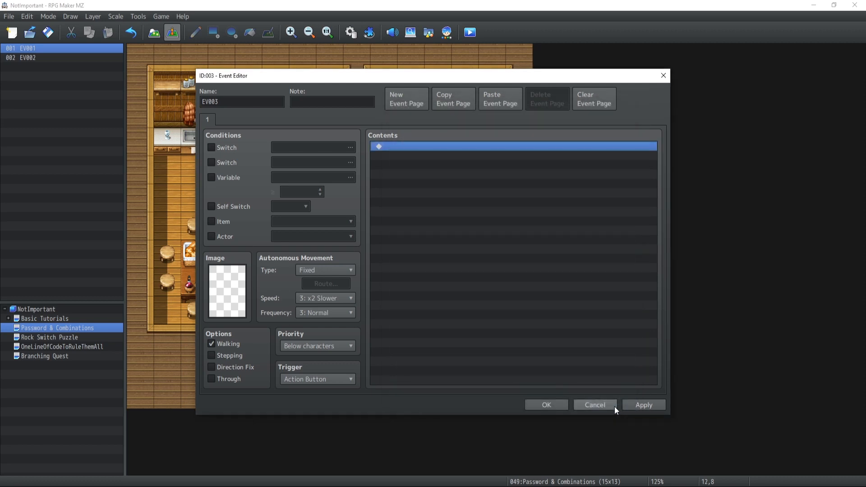
left_click(594, 404)
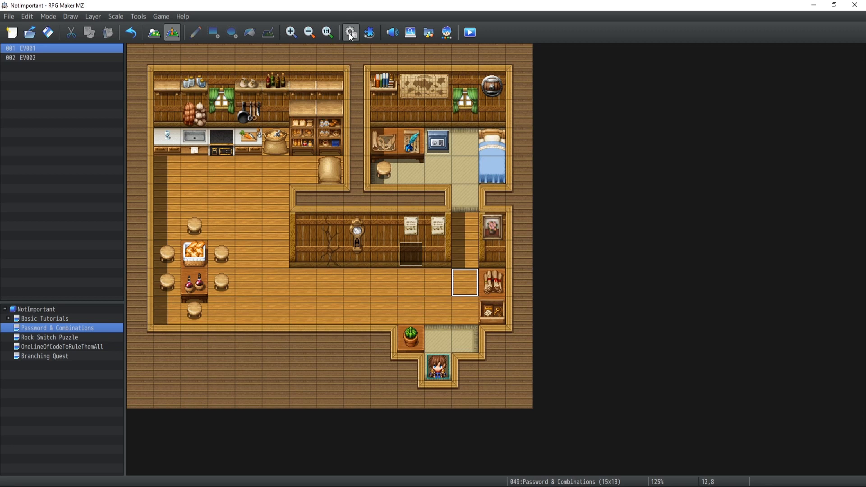
Browse actor 0009 InputPassword's general settings in the Database Actors tab.
left_click(350, 32)
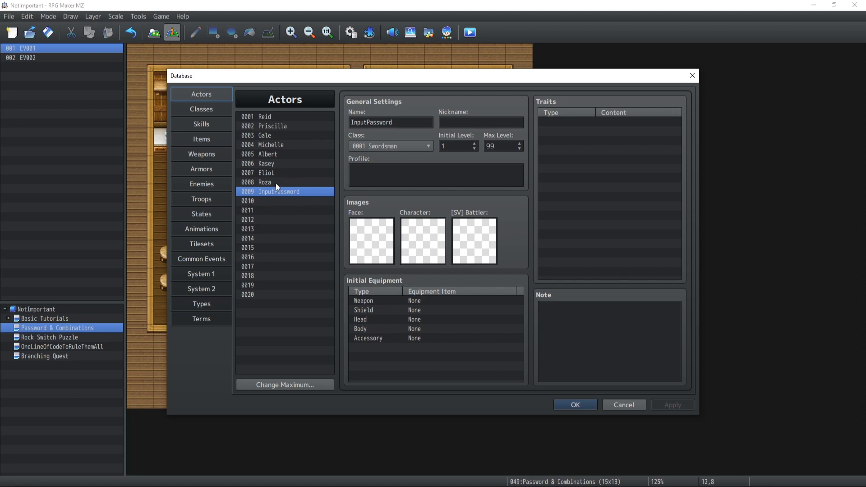
mouse_move(297, 172)
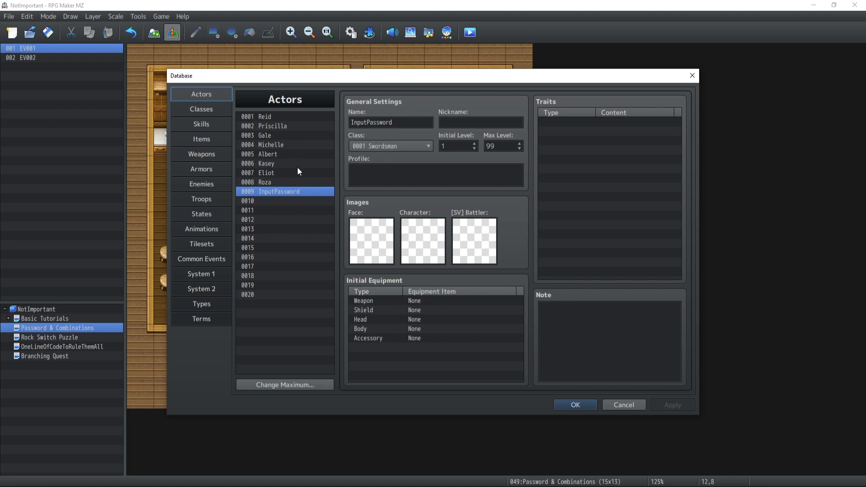
mouse_move(271, 195)
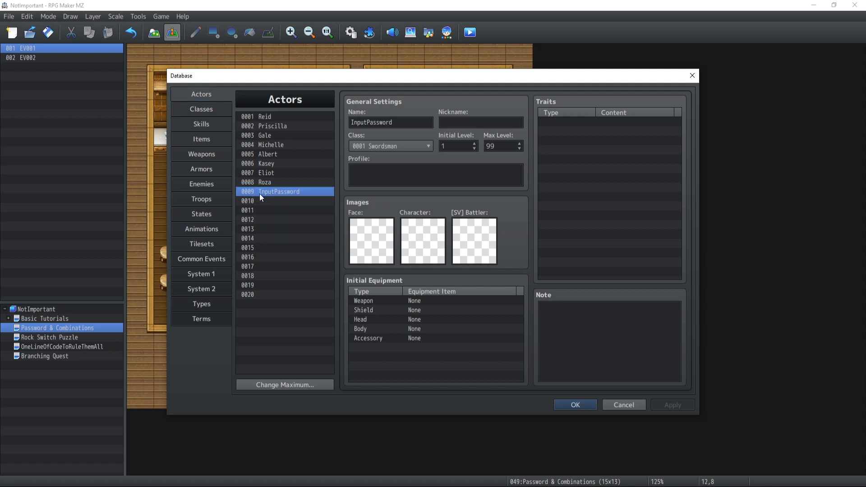
left_click(623, 404)
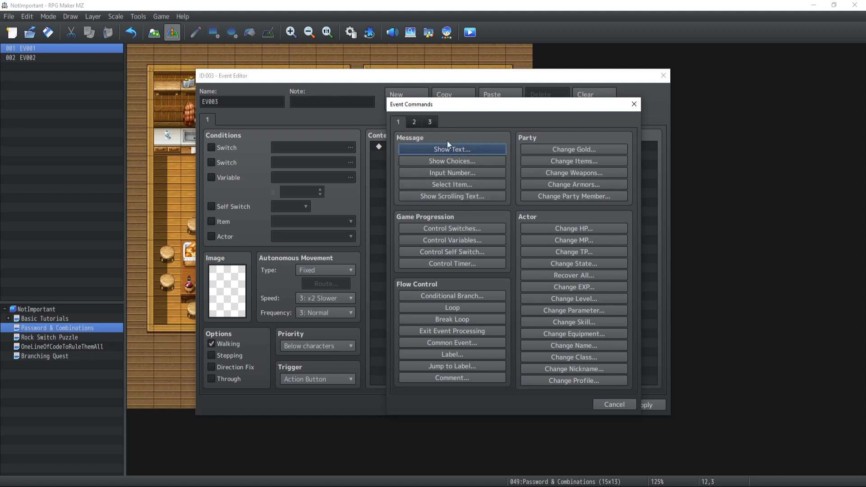
Add a Change Name command clearing actor 0009 InputPassword's name to blank.
left_click(413, 122)
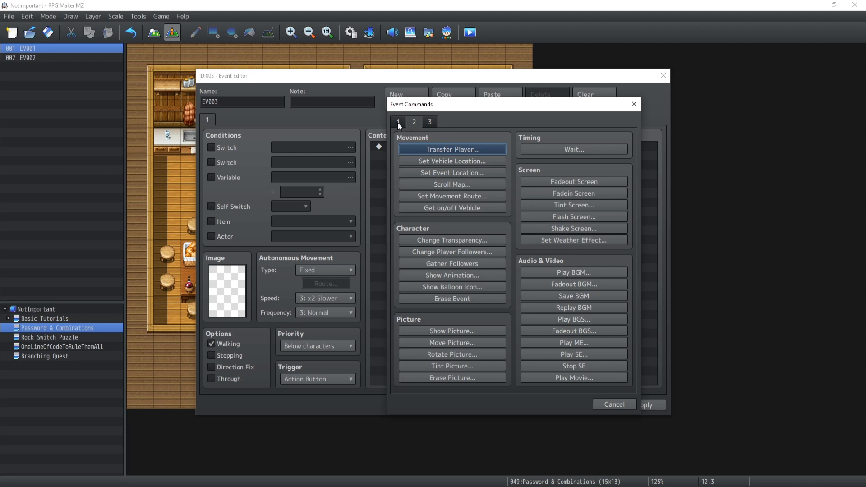
left_click(397, 122)
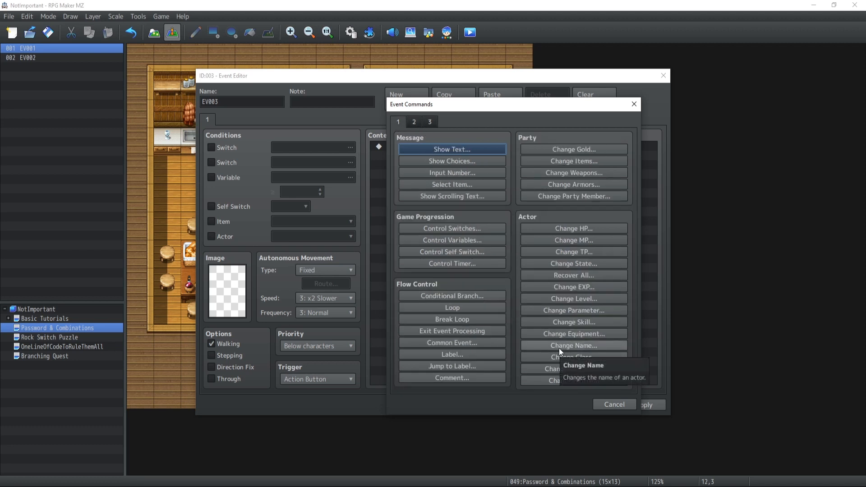
left_click(574, 345)
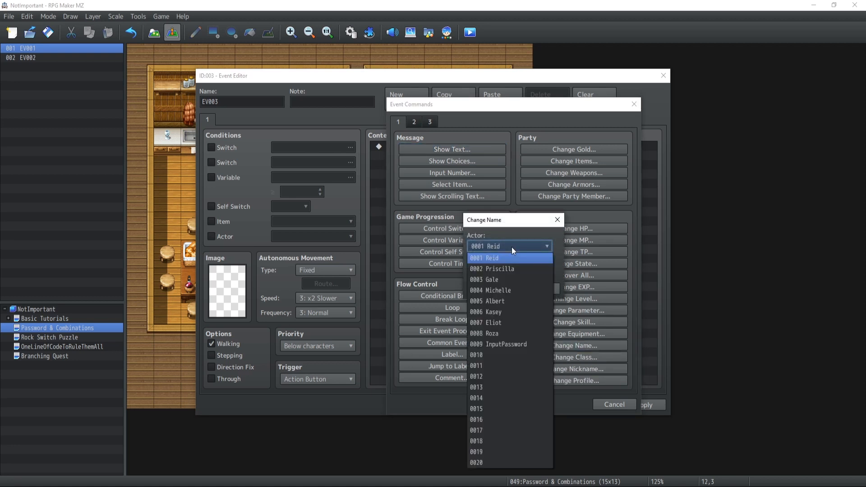
left_click(502, 344)
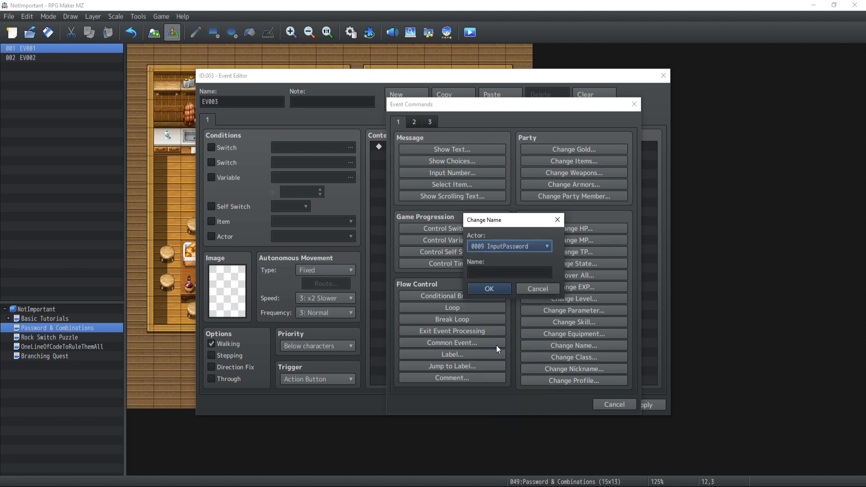
left_click(508, 272)
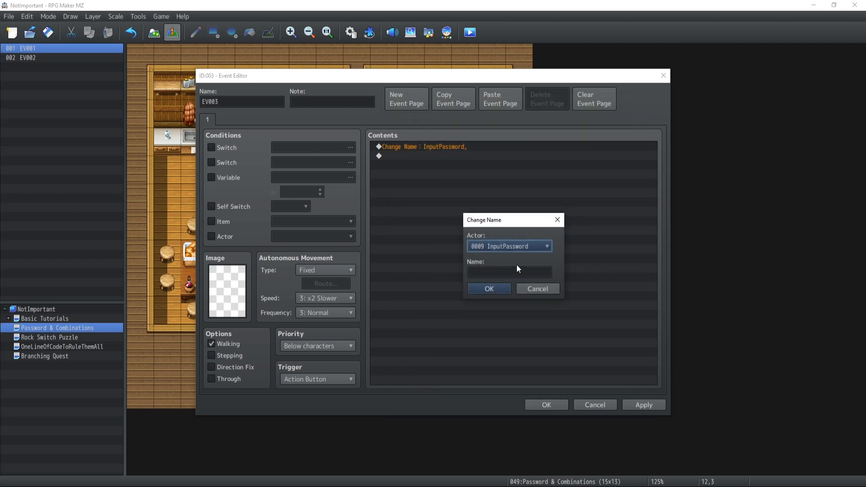
mouse_move(478, 253)
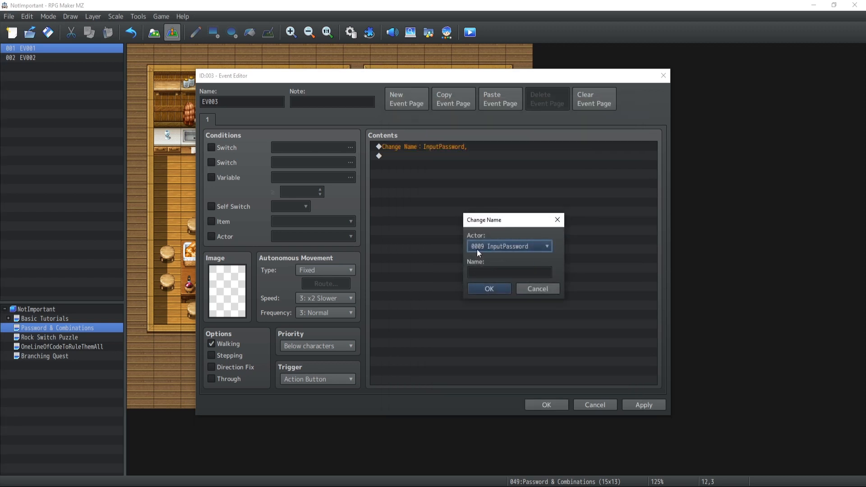
left_click(489, 288)
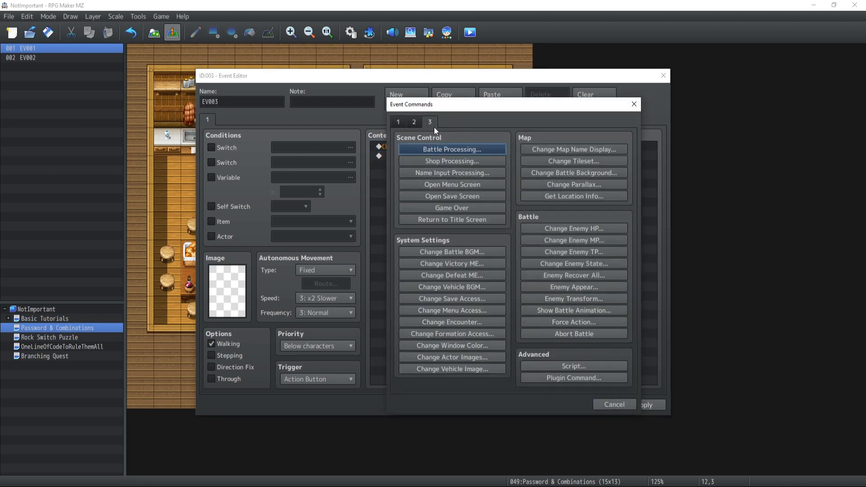
Add Name Input Processing for actor InputPassword with a 16-character maximum.
left_click(451, 173)
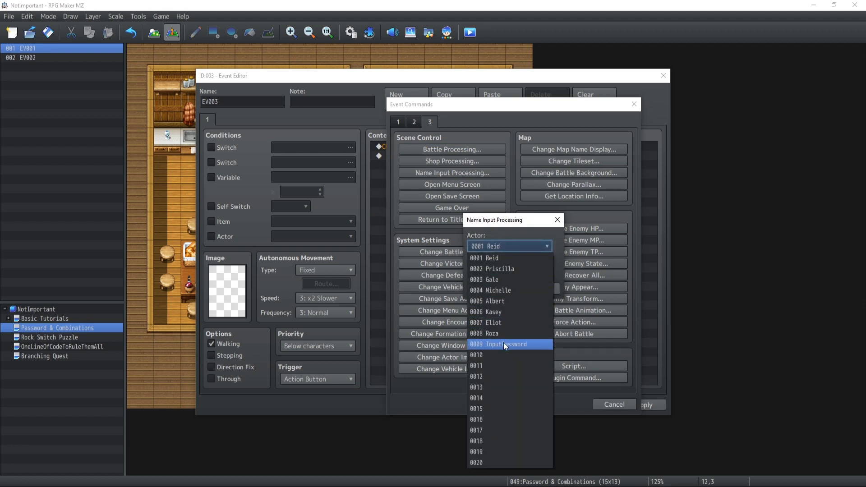
left_click(504, 344)
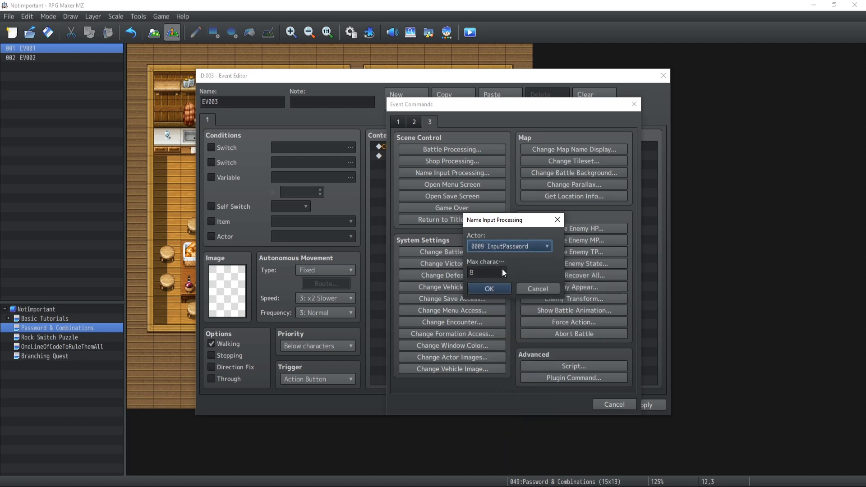
type("16")
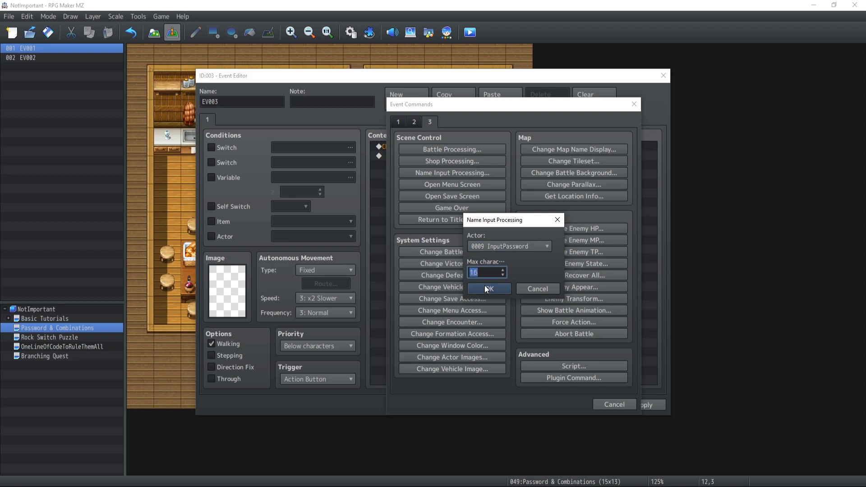
mouse_move(503, 274)
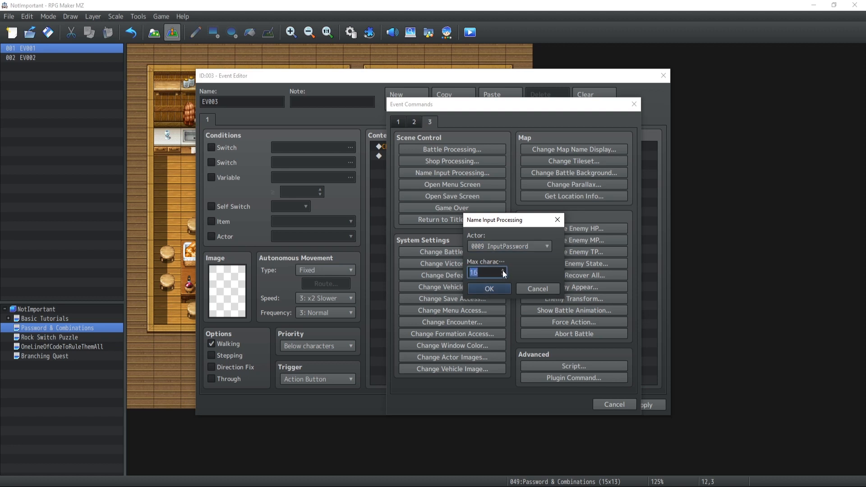
mouse_move(487, 288)
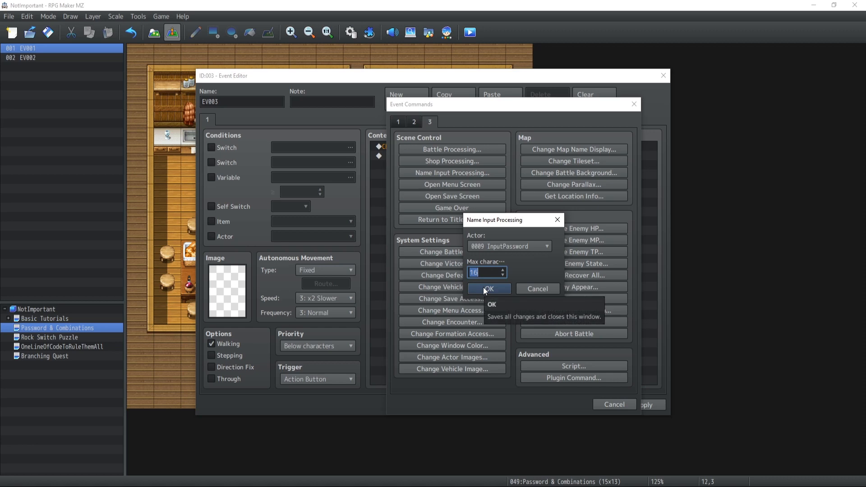
left_click(489, 288)
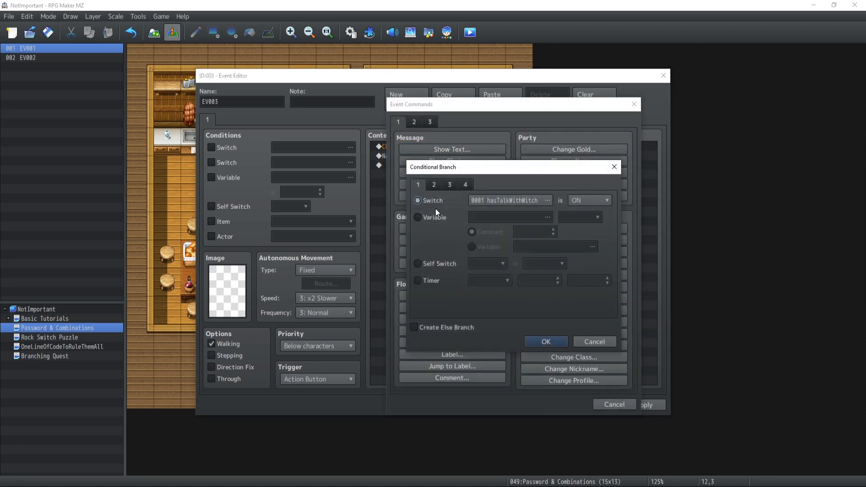
Set the Conditional Branch to check whether actor InputPassword's Name equals 'Password'.
left_click(434, 185)
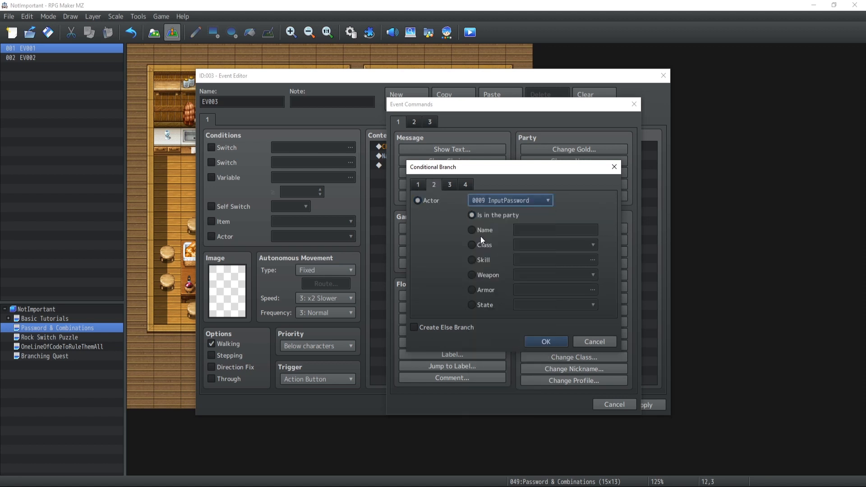
left_click(472, 229)
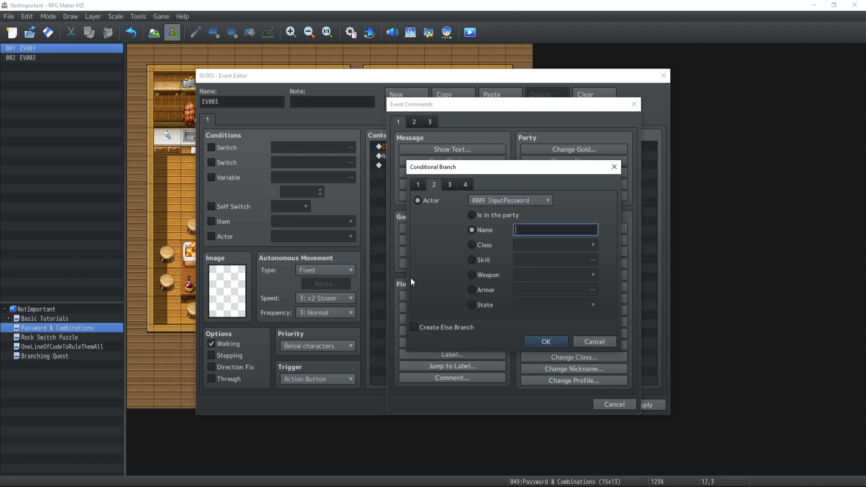
mouse_move(477, 293)
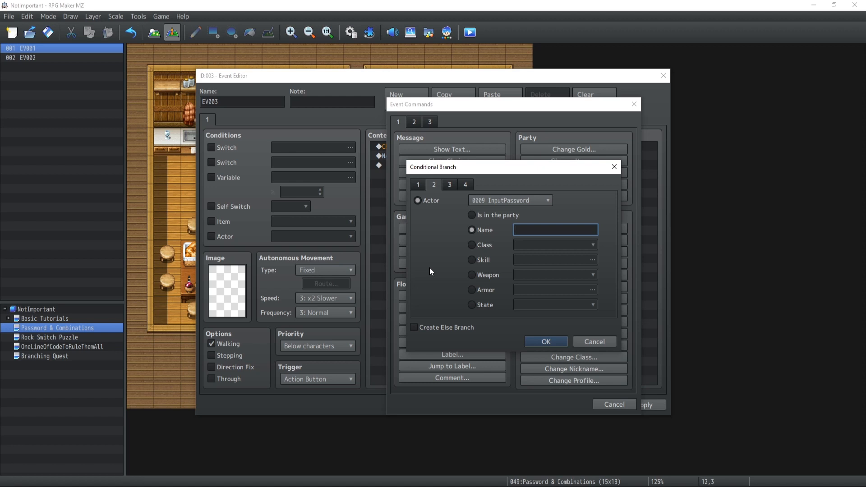
type("Password")
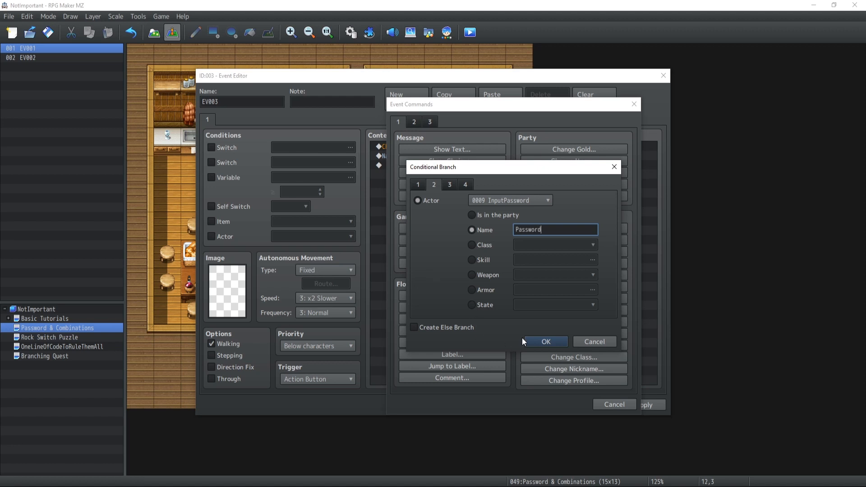
left_click(545, 342)
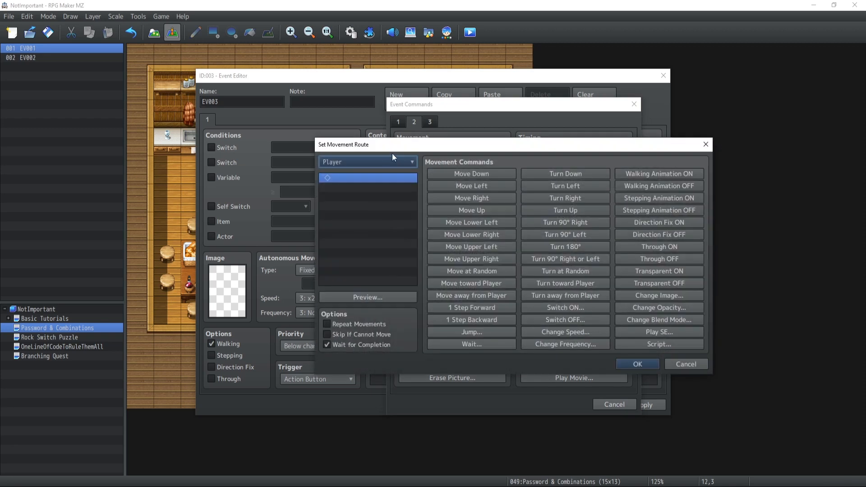
Inside the branch, add a movement route for This Event and a sound effect.
left_click(366, 162)
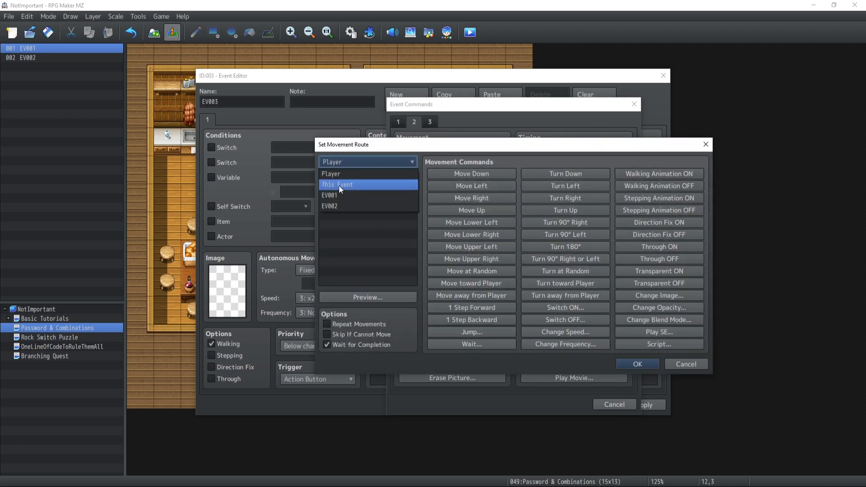
left_click(337, 184)
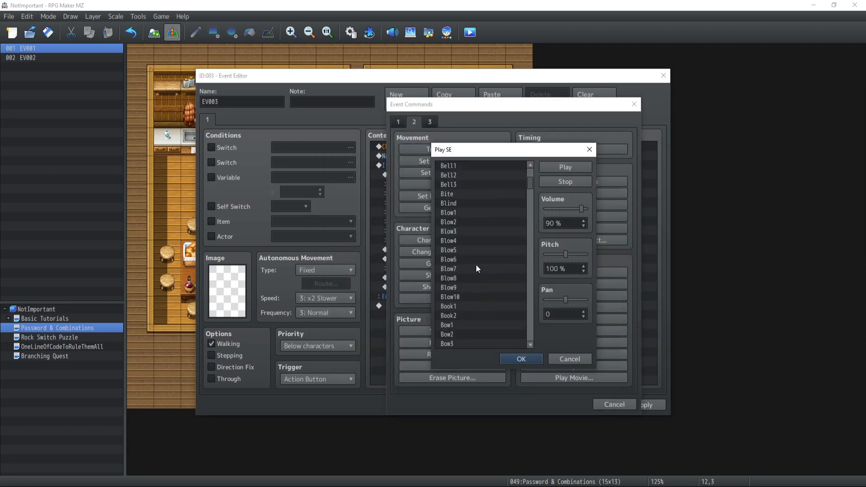
left_click(568, 359)
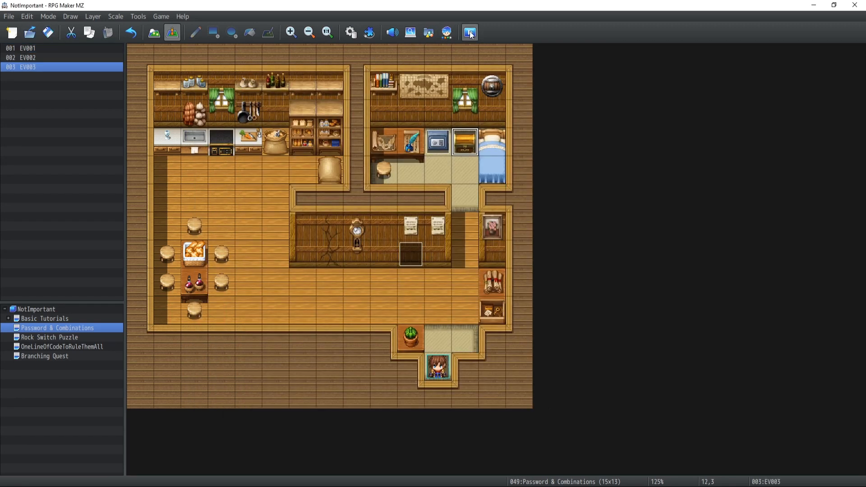
left_click(469, 32)
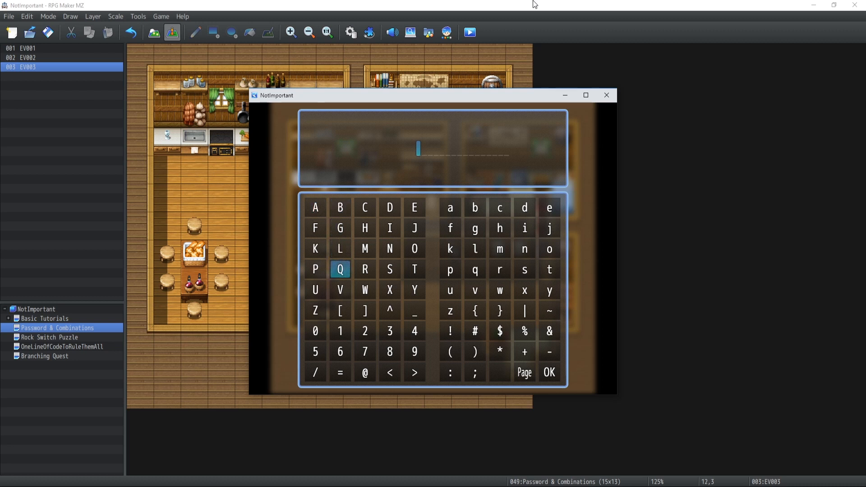
left_click(450, 270)
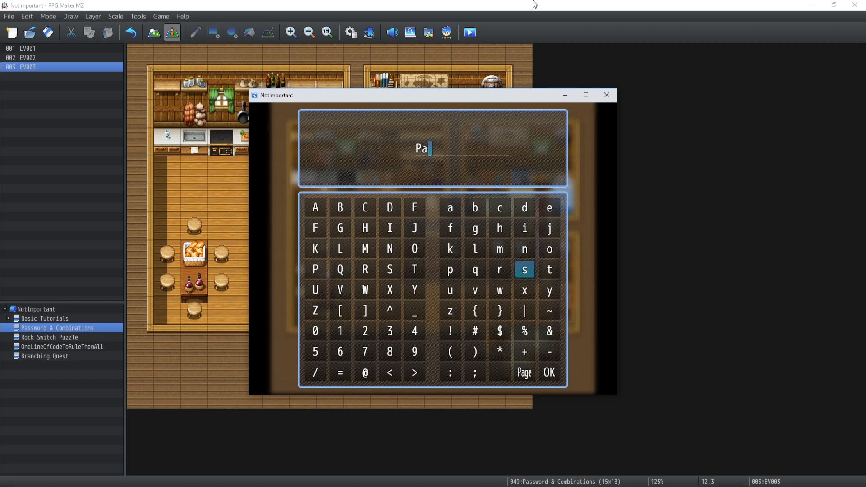
left_click(524, 248)
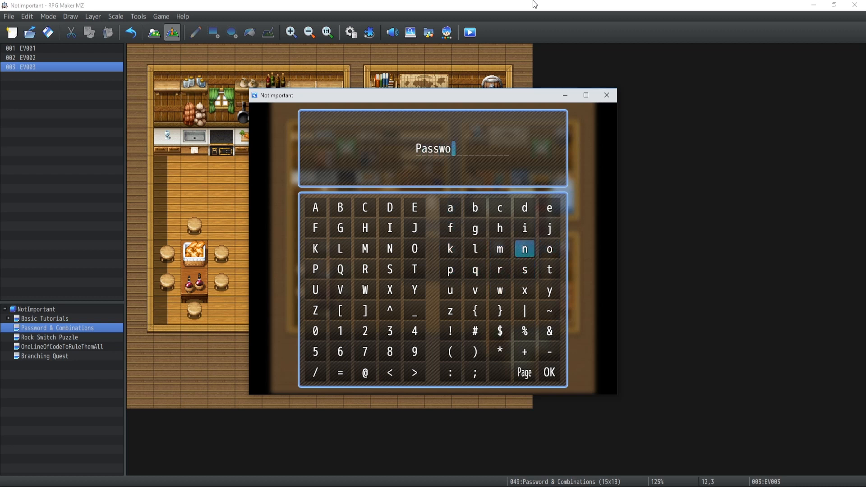
left_click(474, 228)
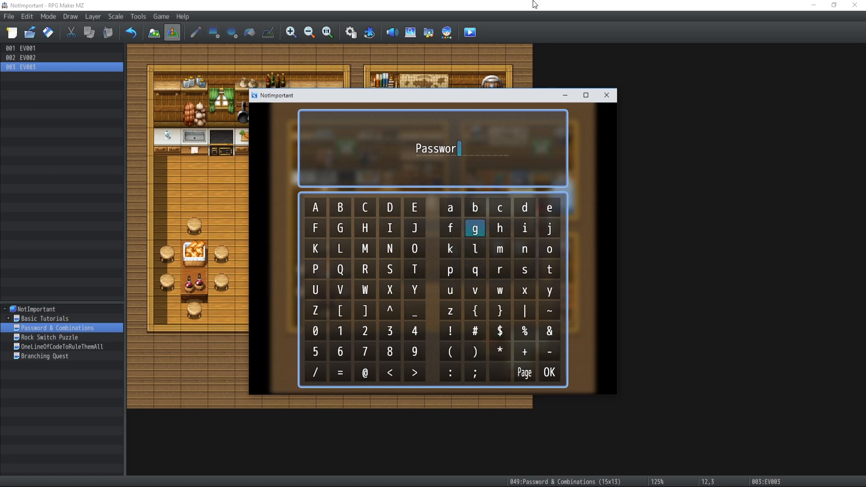
left_click(524, 372)
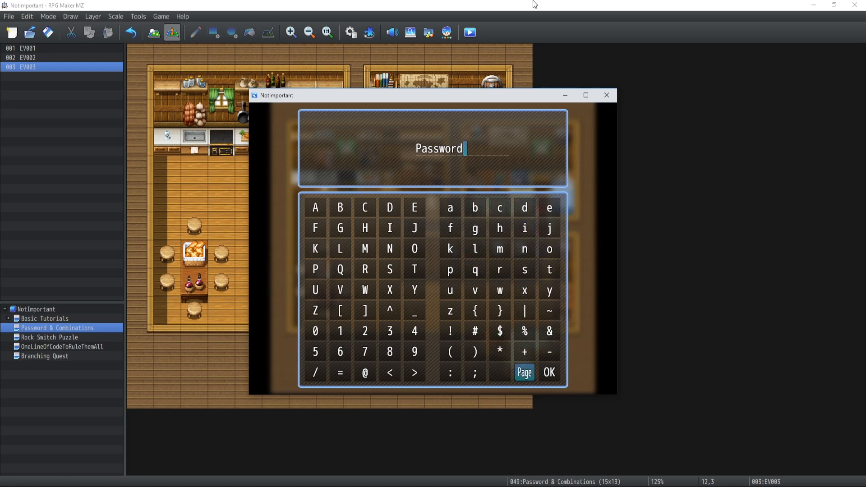
left_click(549, 372)
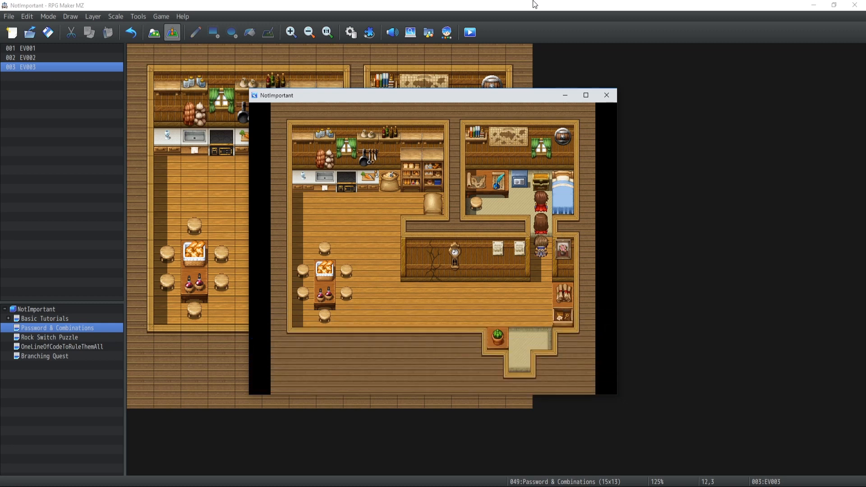
left_click(606, 95)
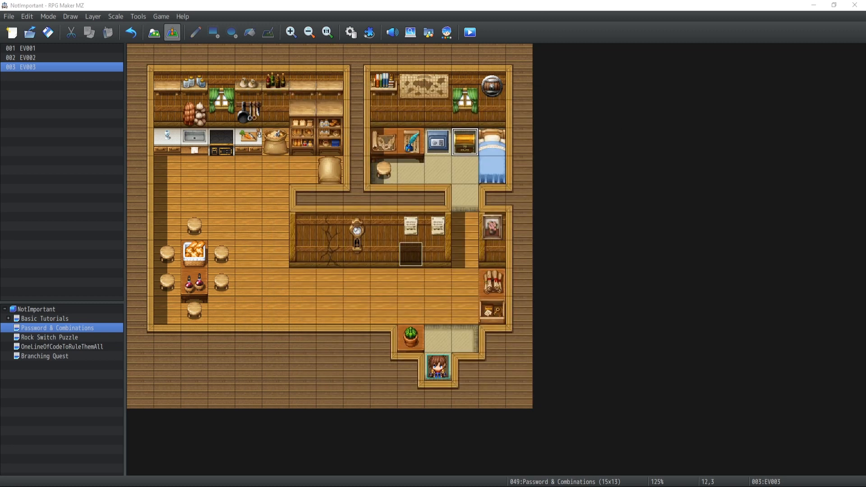